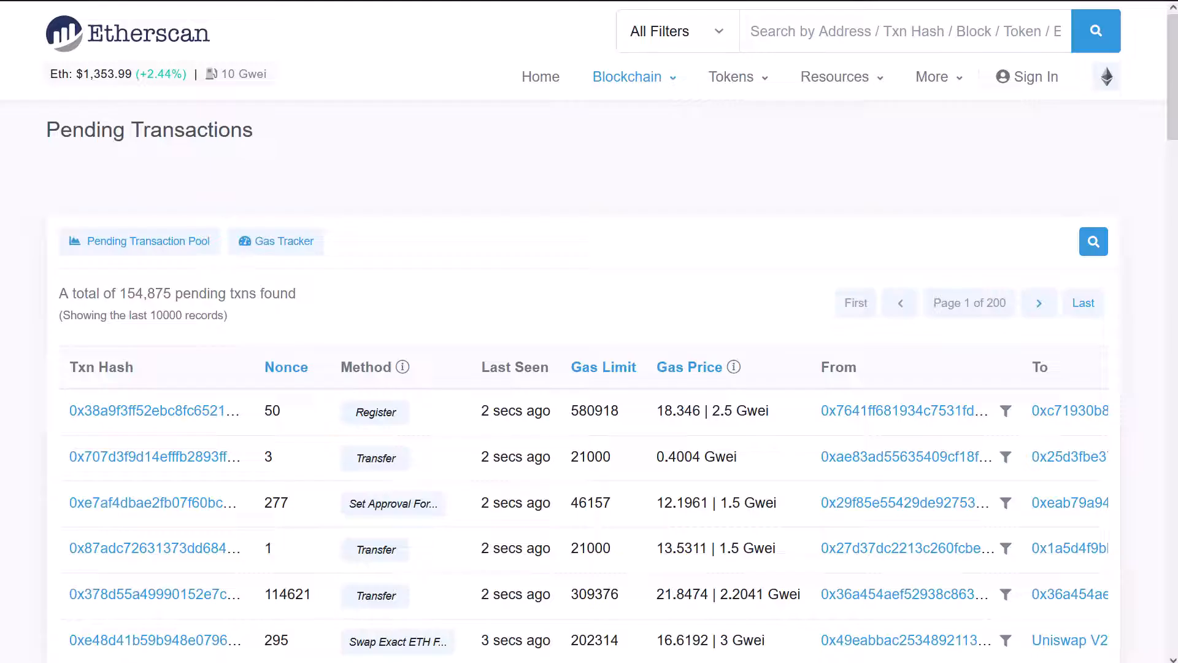
Reload the Pending Transactions list from the Blockchain menu and select the first pending transaction
left_click(627, 76)
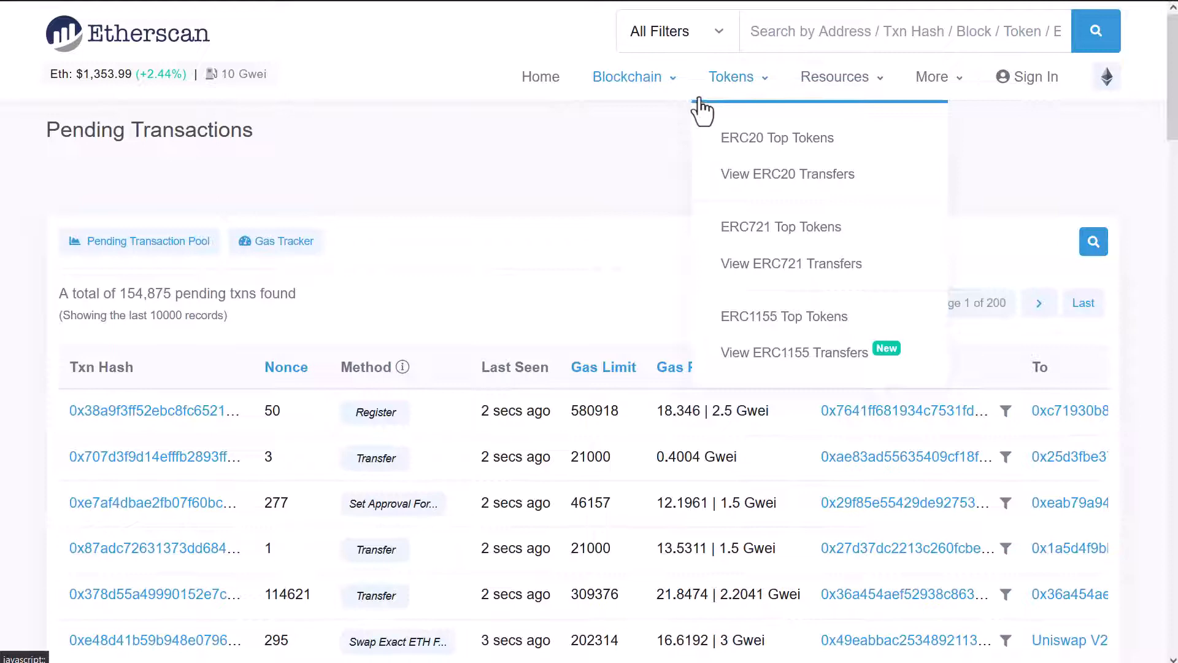
mouse_move(627, 76)
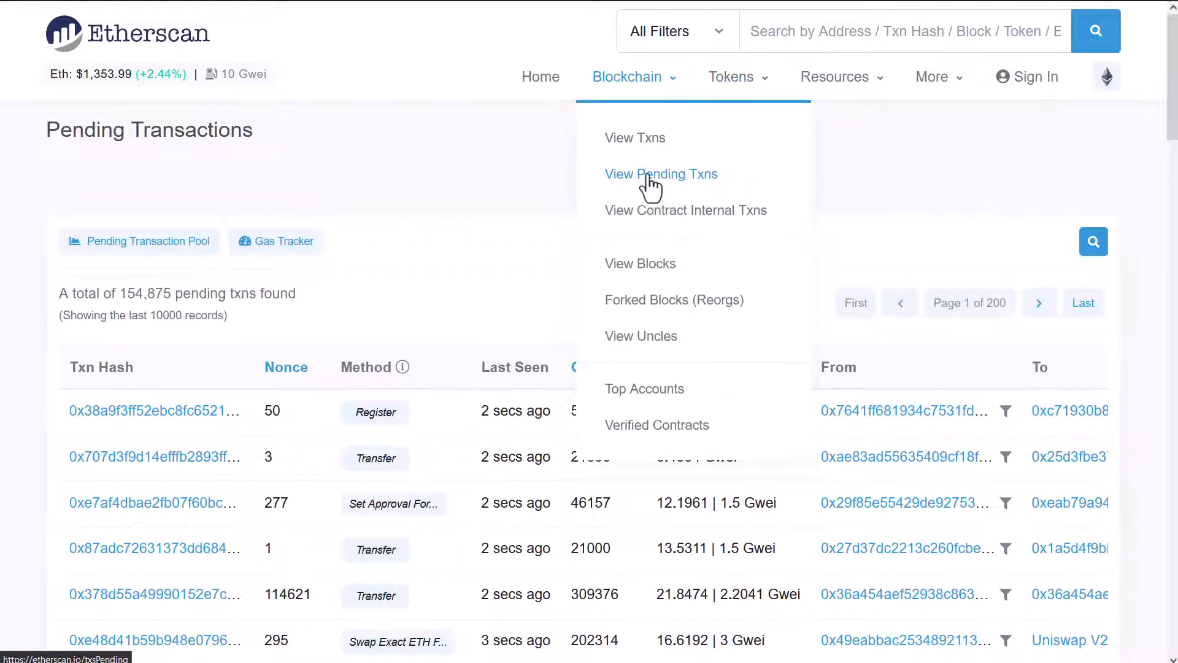
left_click(660, 173)
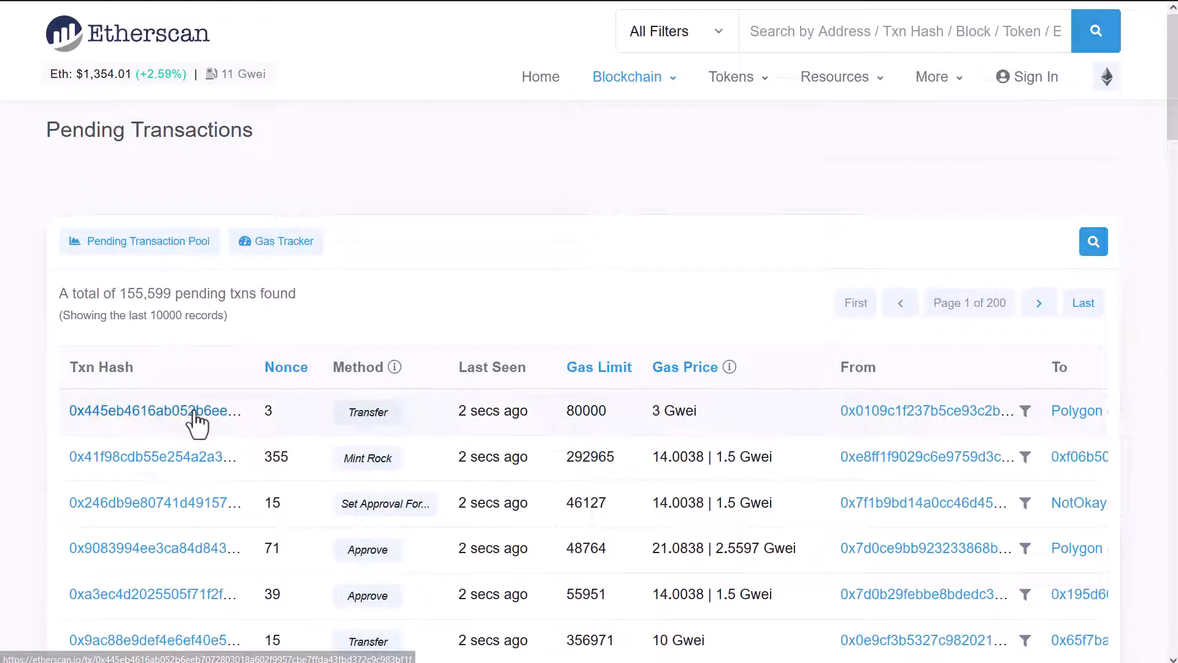
left_click(155, 410)
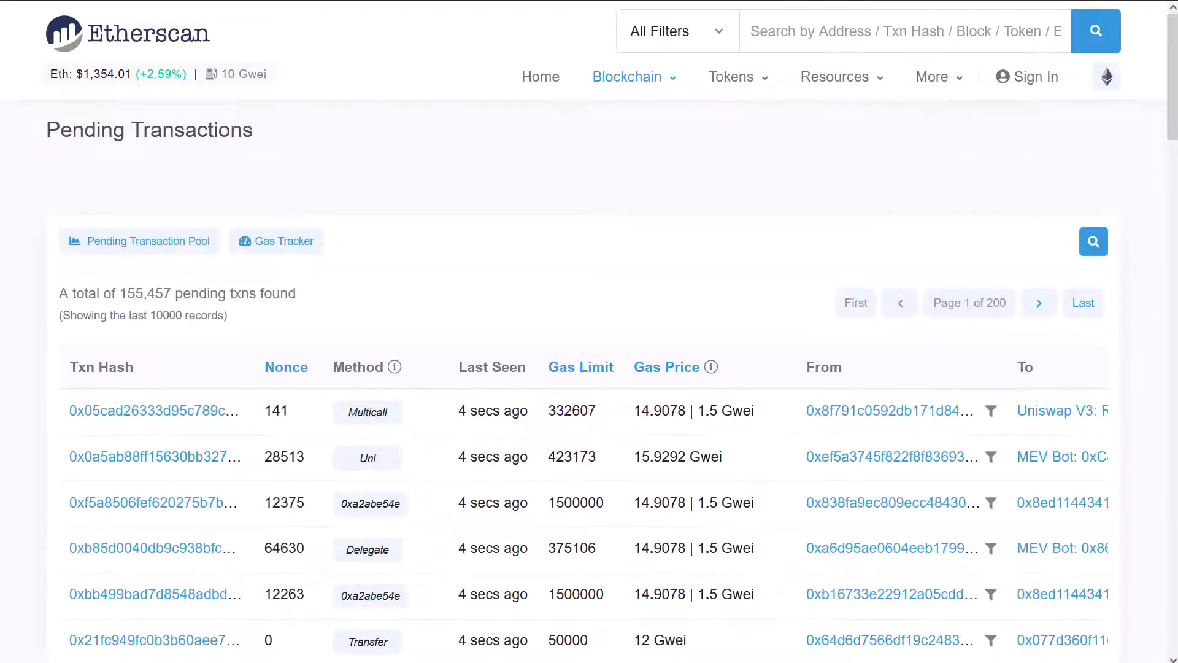
View the pending Uniswap V3 multicall's overview with its USDC-for-BabyTsuka swaps and token transfers
left_click(154, 410)
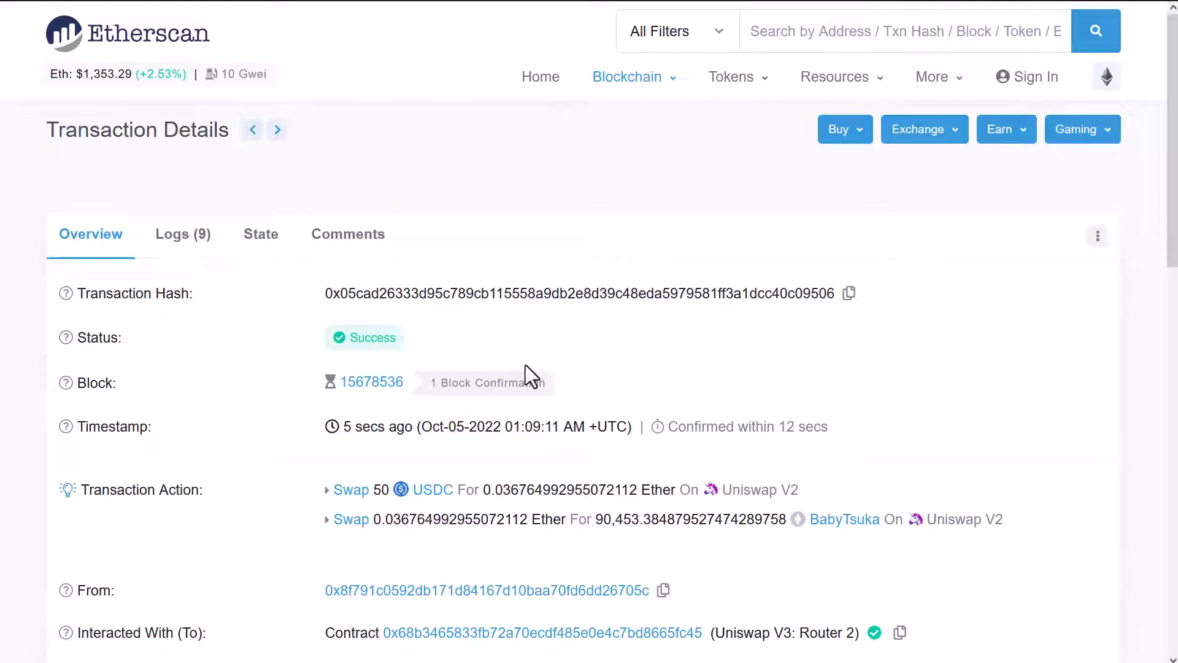
mouse_move(483, 383)
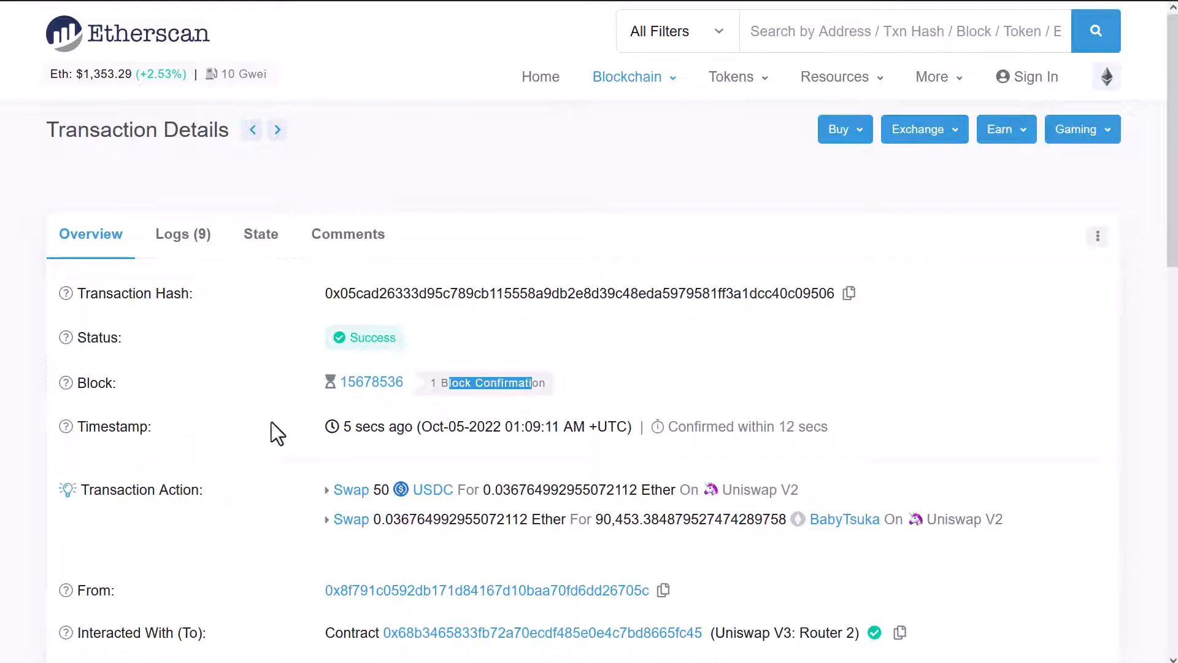
scroll("down", 3)
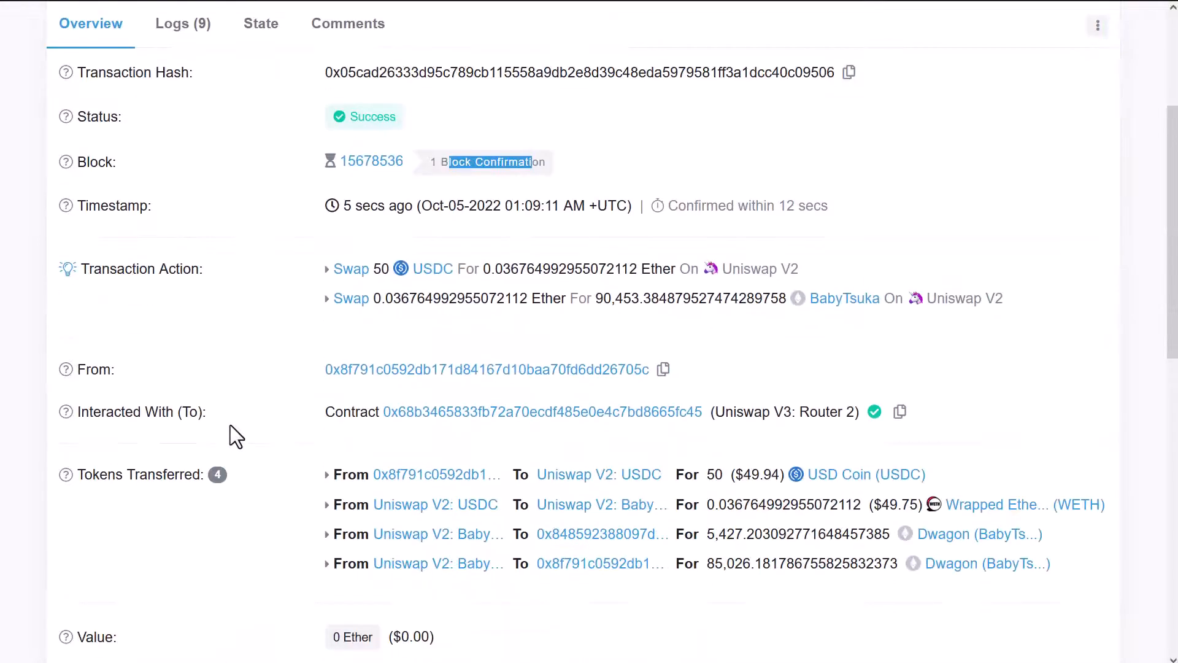
scroll("down", 3)
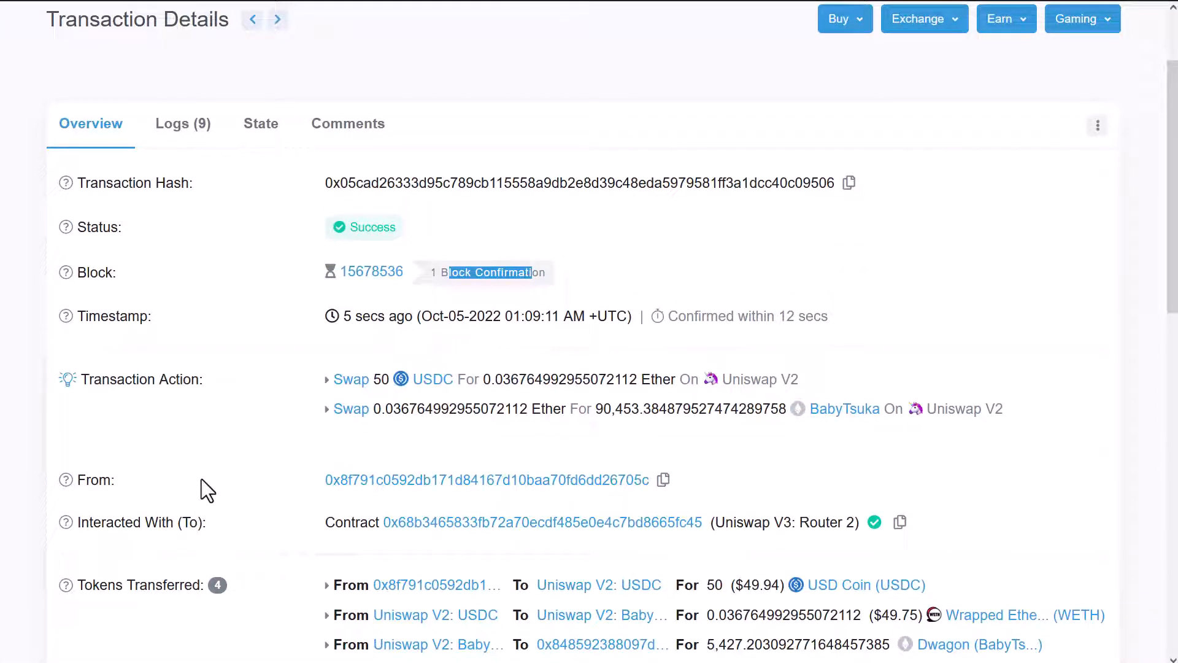
scroll("down", 3)
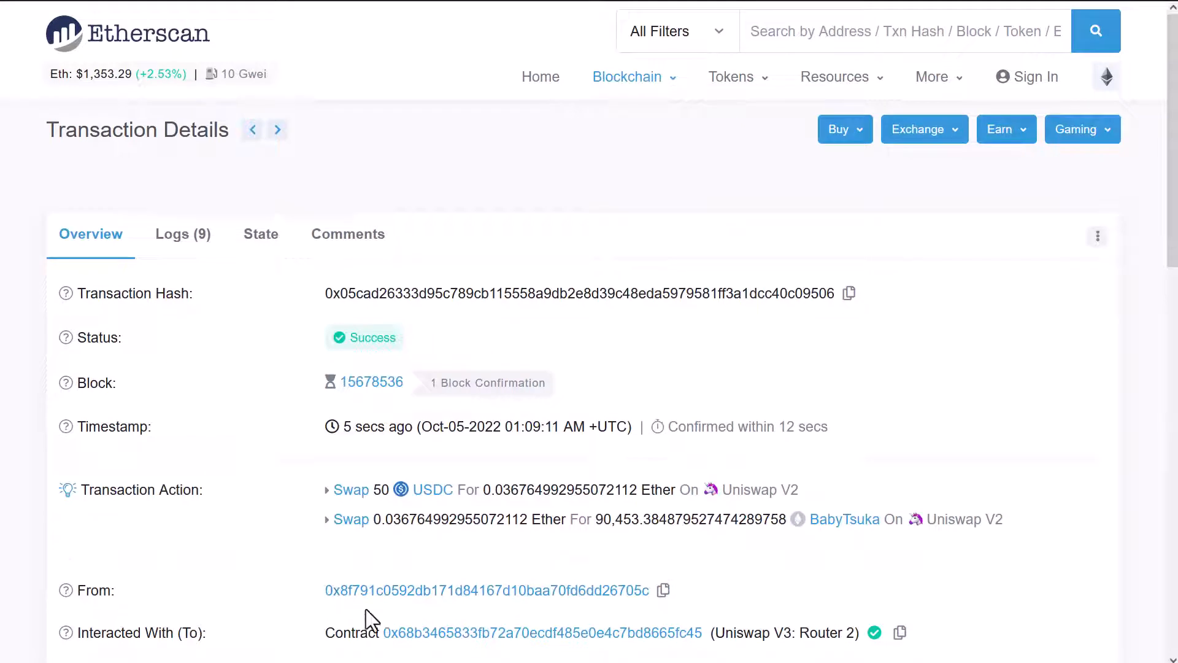
mouse_move(78, 403)
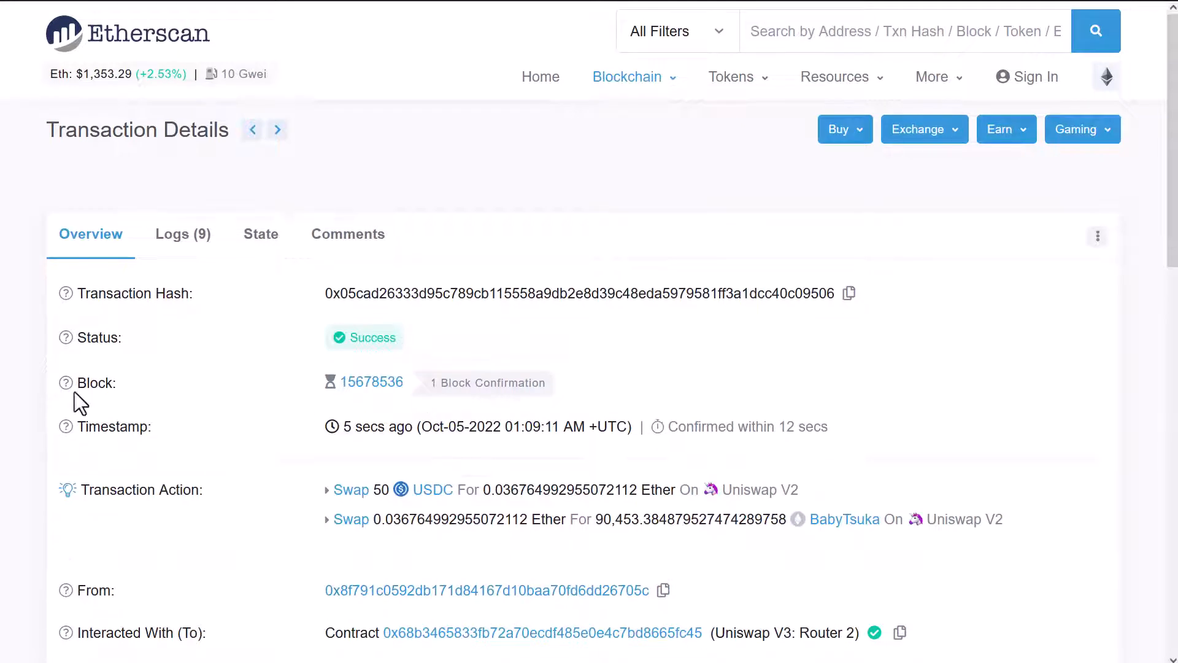
mouse_move(196, 447)
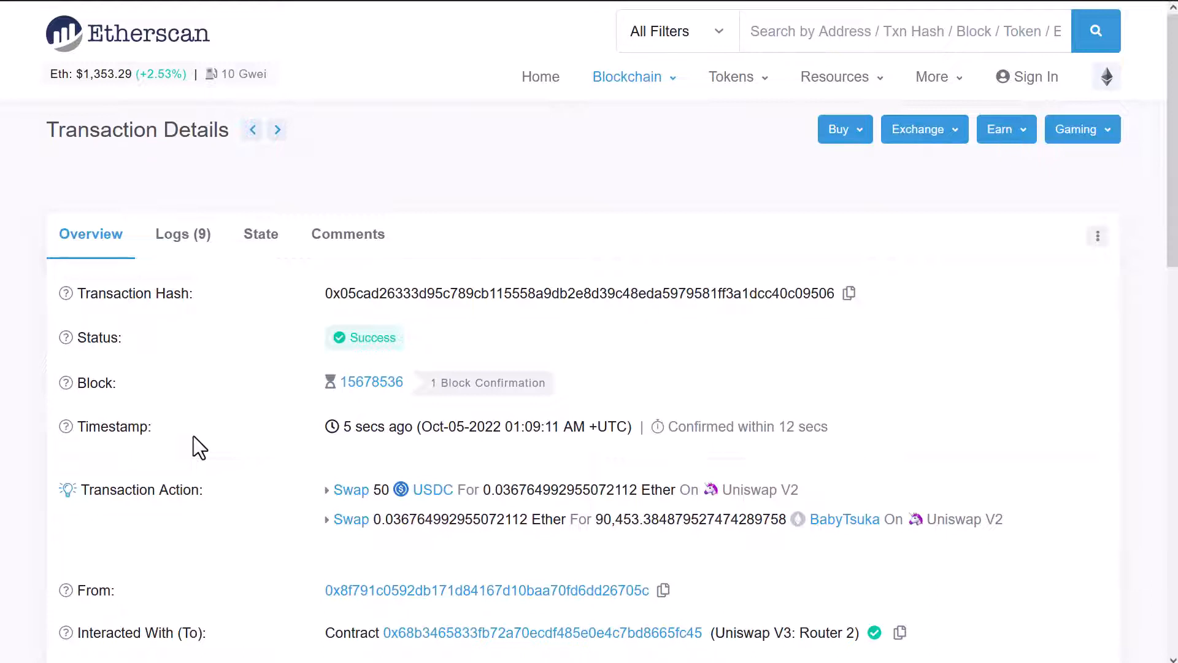
Return to the pending list and view the plain Transfer transaction with nonce 9
scroll("down", 3)
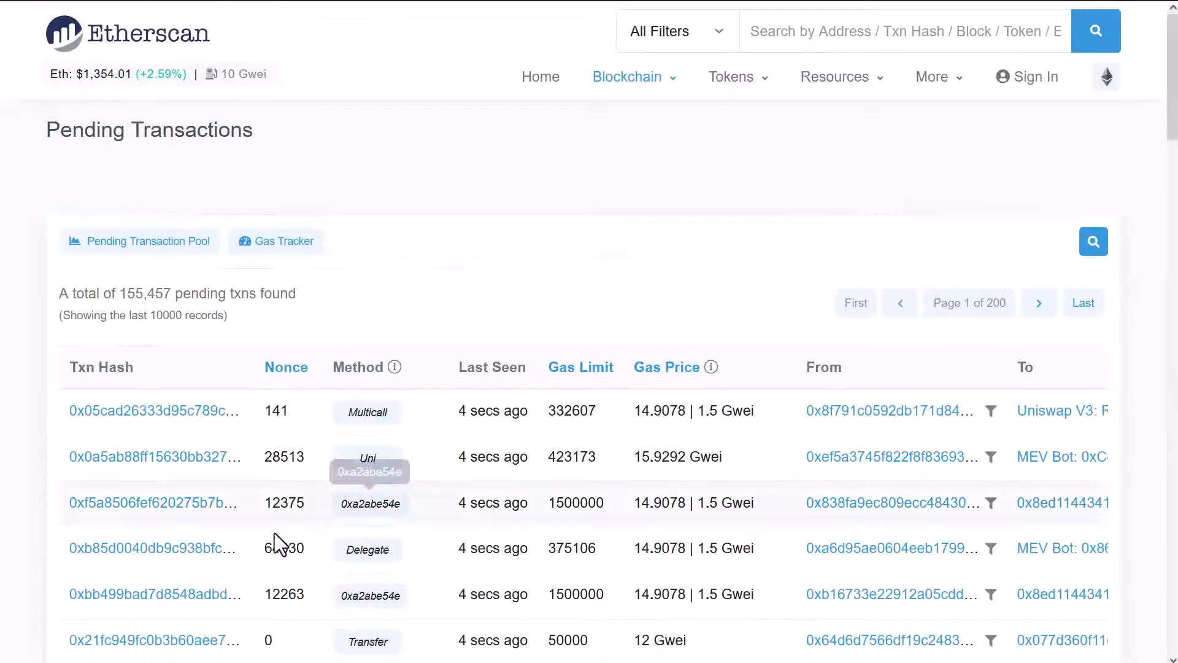
scroll("down", 3)
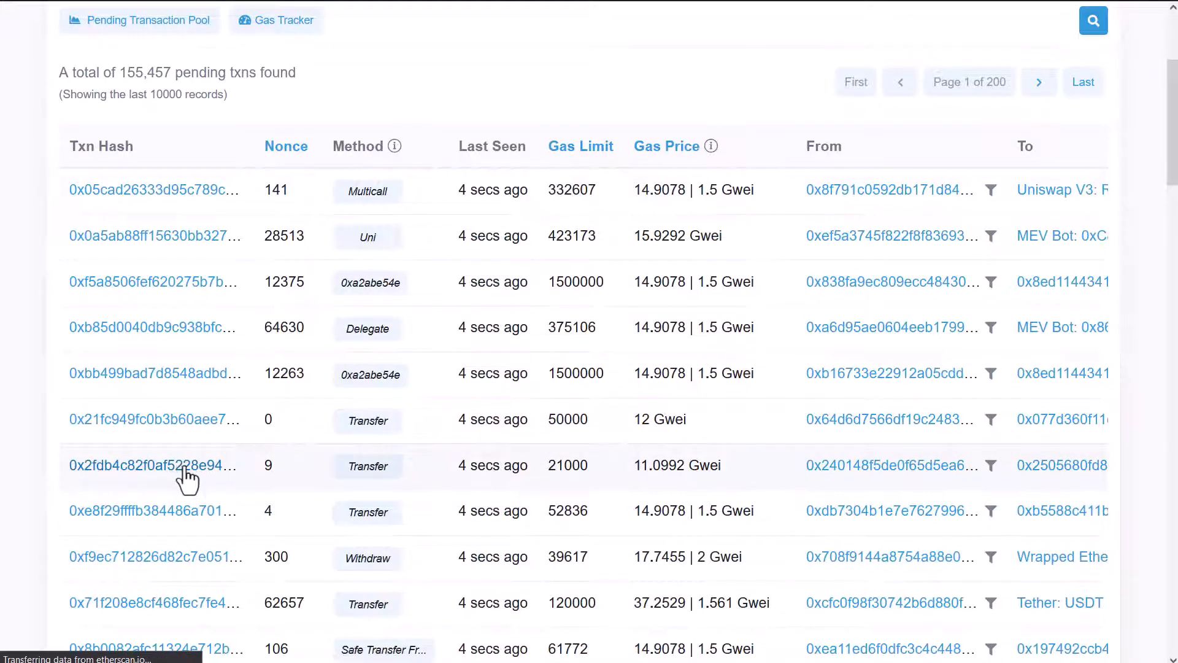
left_click(154, 465)
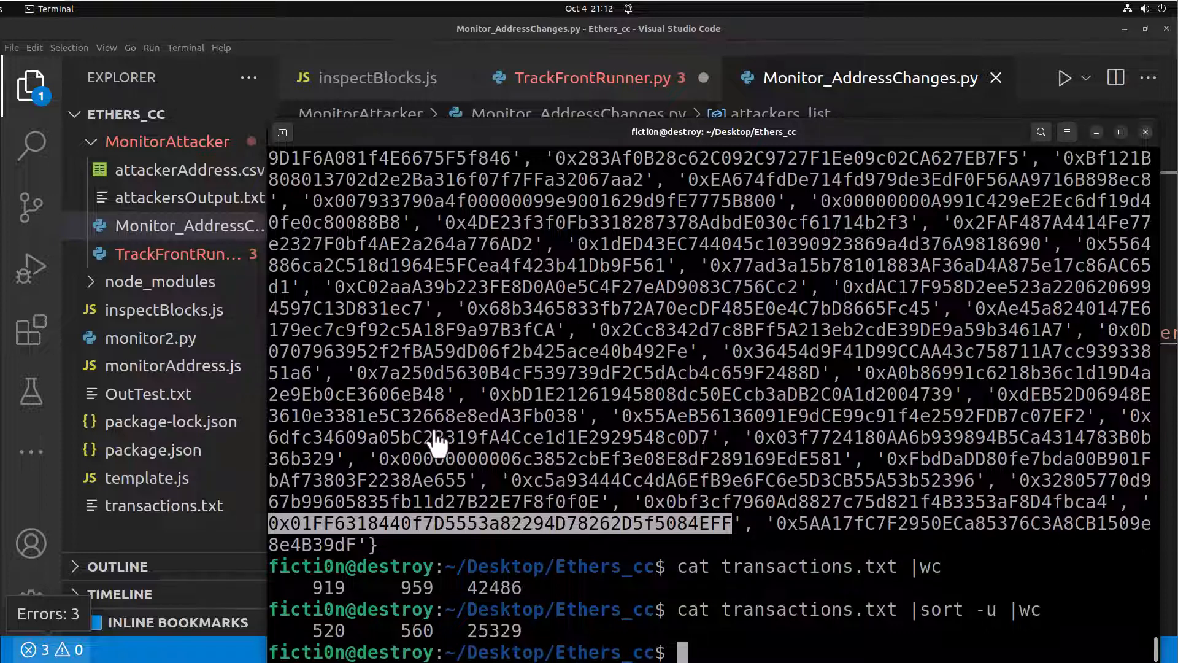
mouse_move(432, 432)
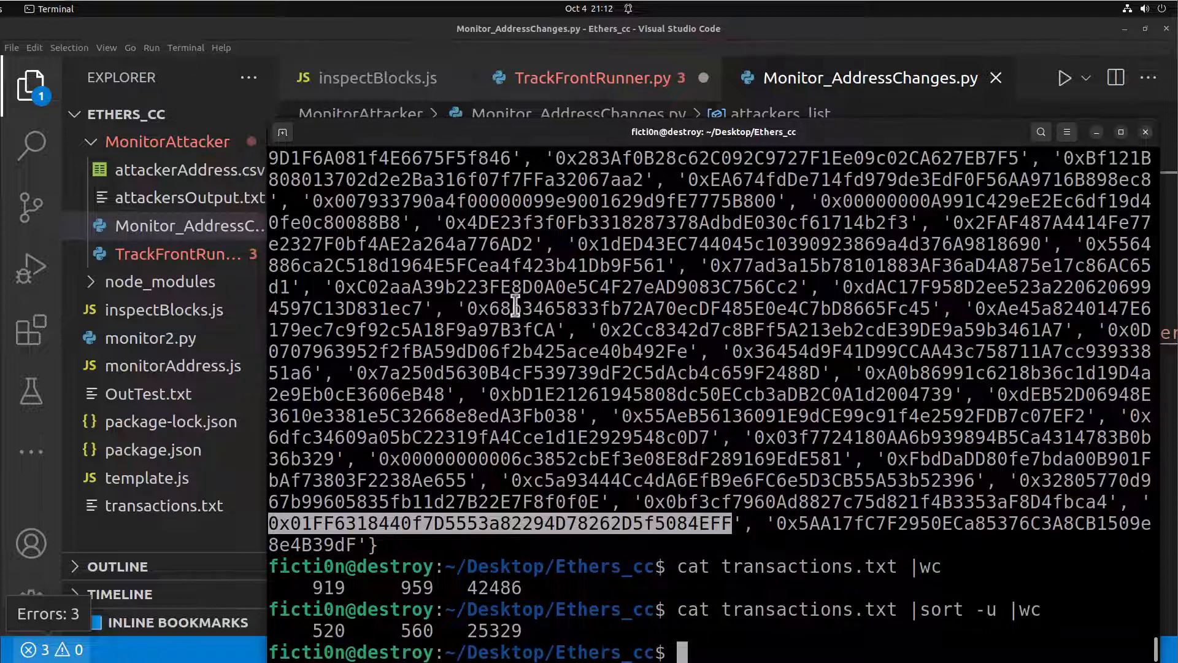
mouse_move(571, 527)
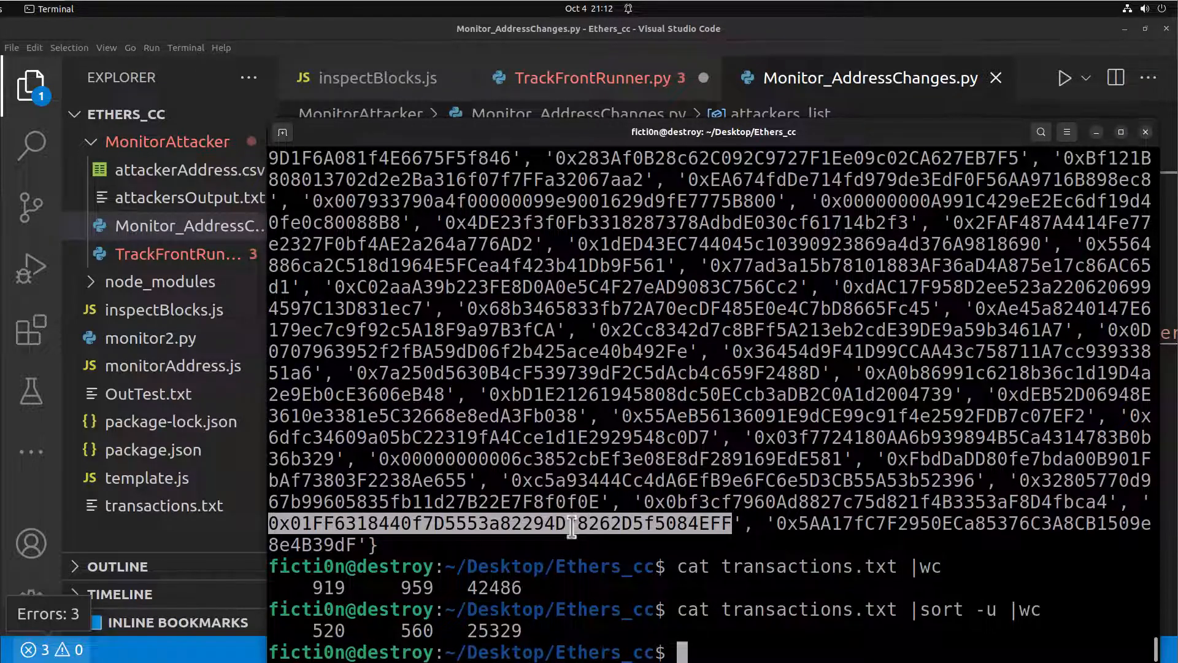
mouse_move(598, 552)
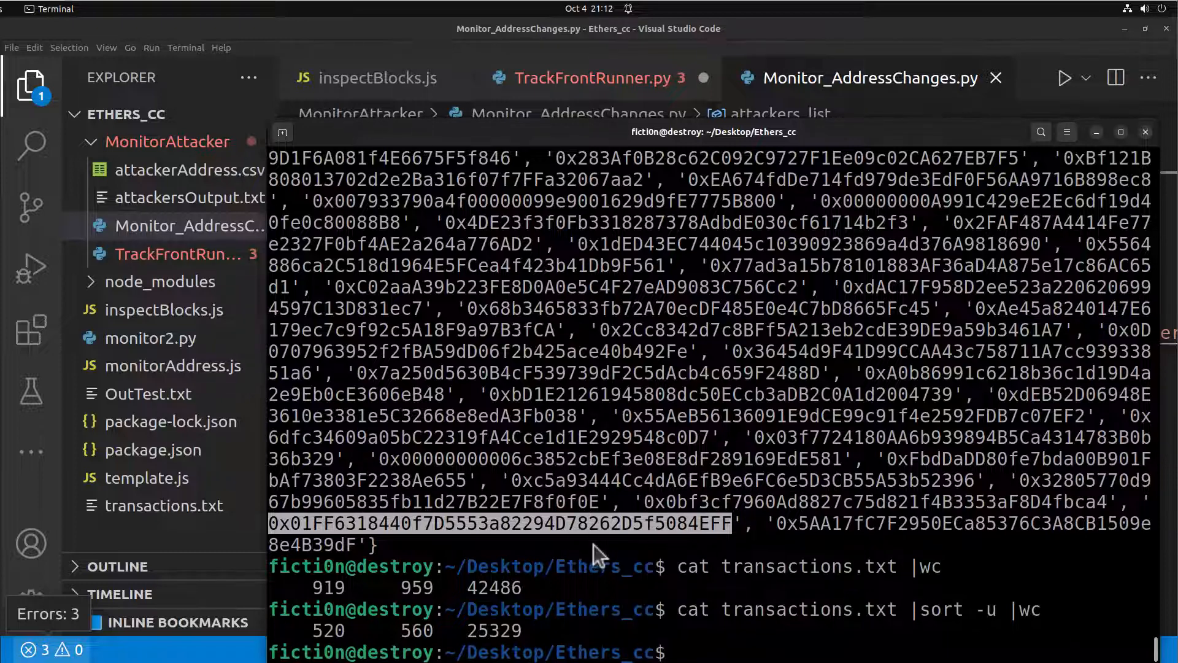
mouse_move(31, 604)
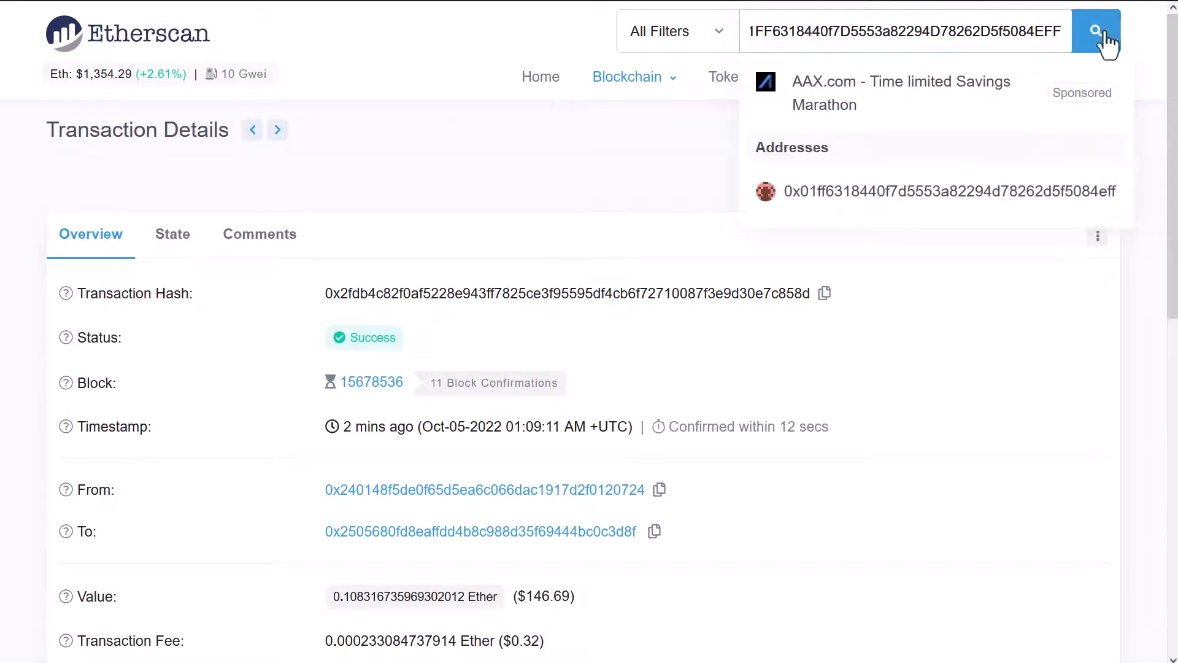
Load contract 0x01FF6318… and bring its latest transactions list into view
left_click(949, 192)
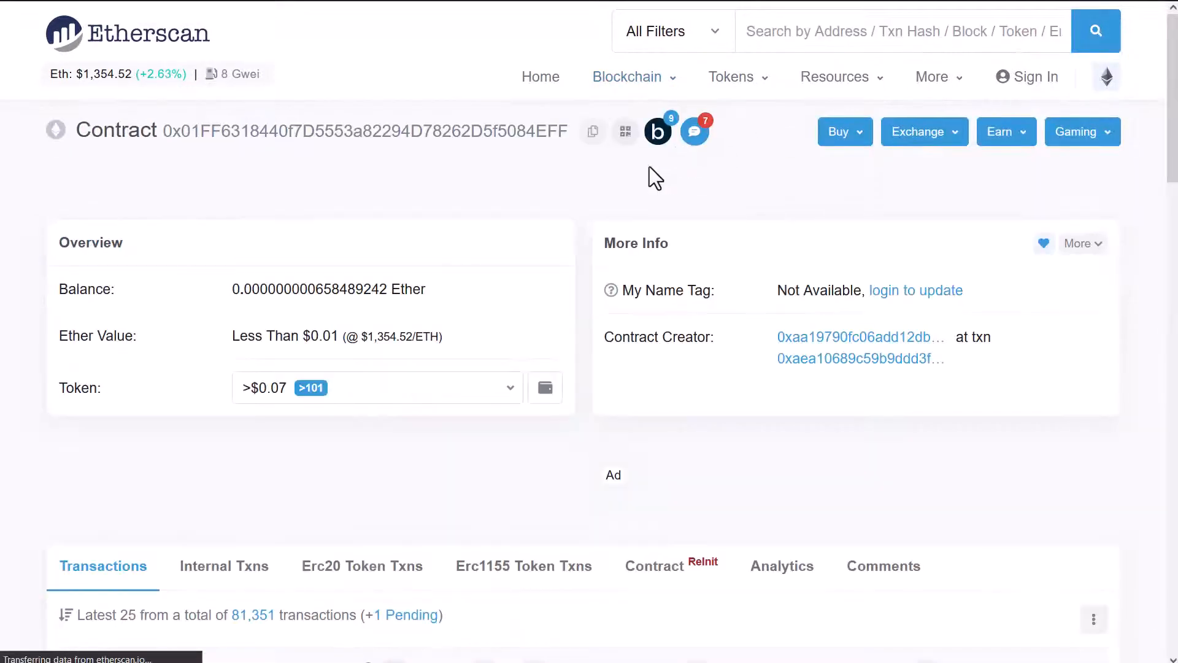
scroll("down", 3)
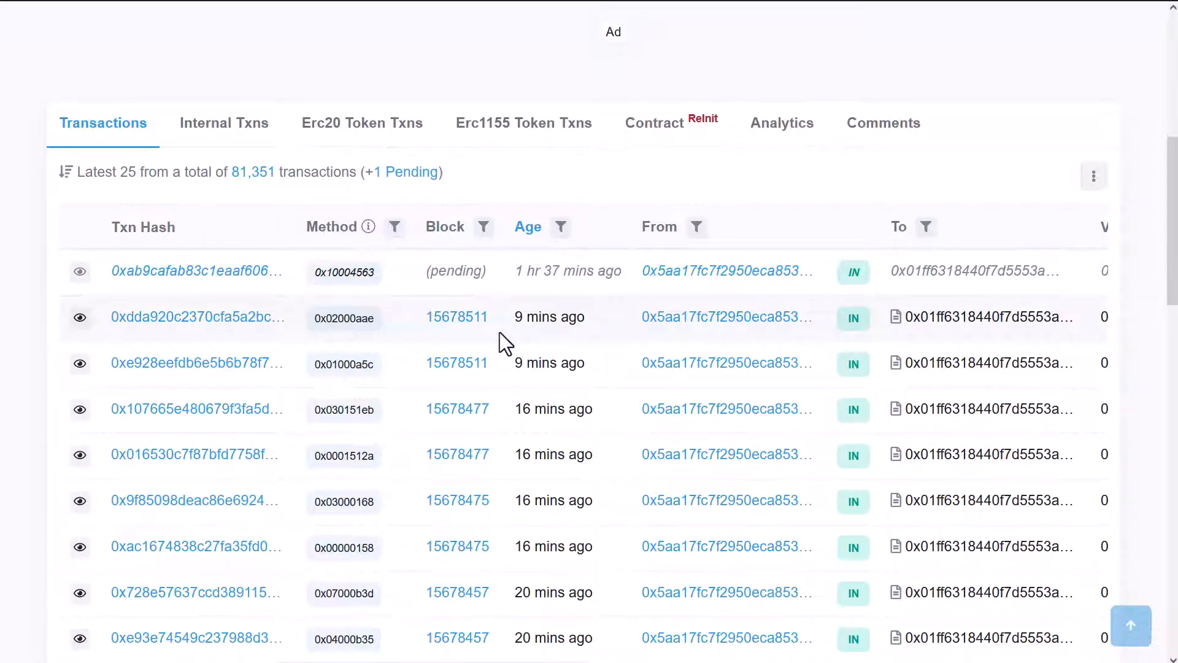
scroll("down", 3)
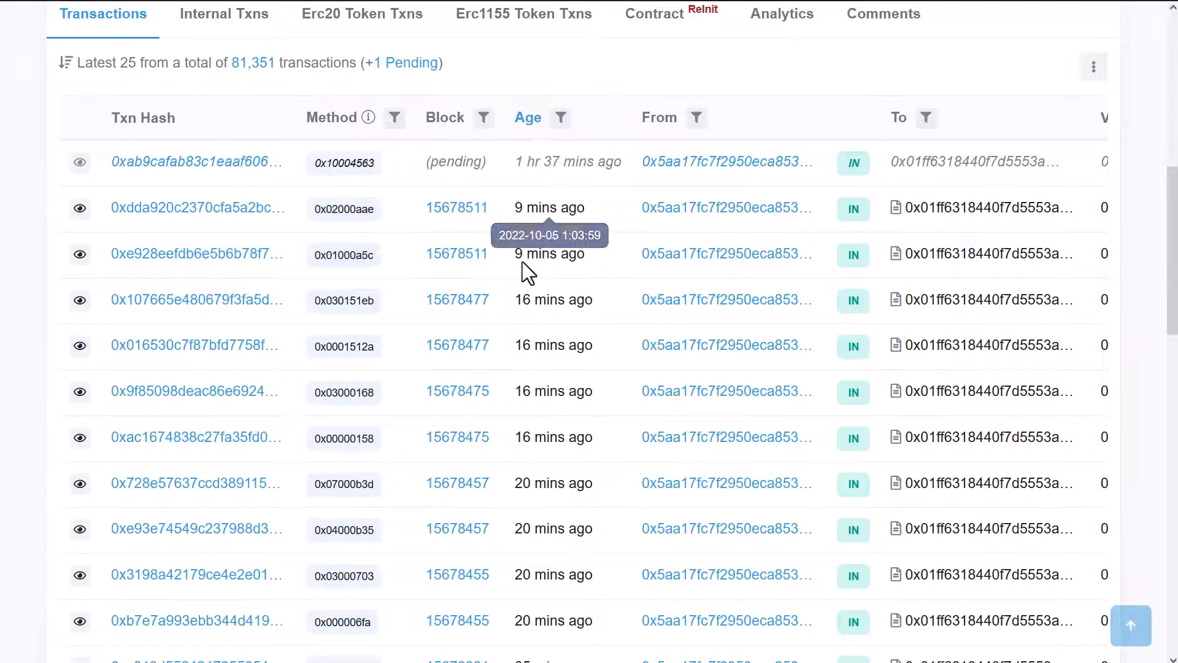
mouse_move(534, 345)
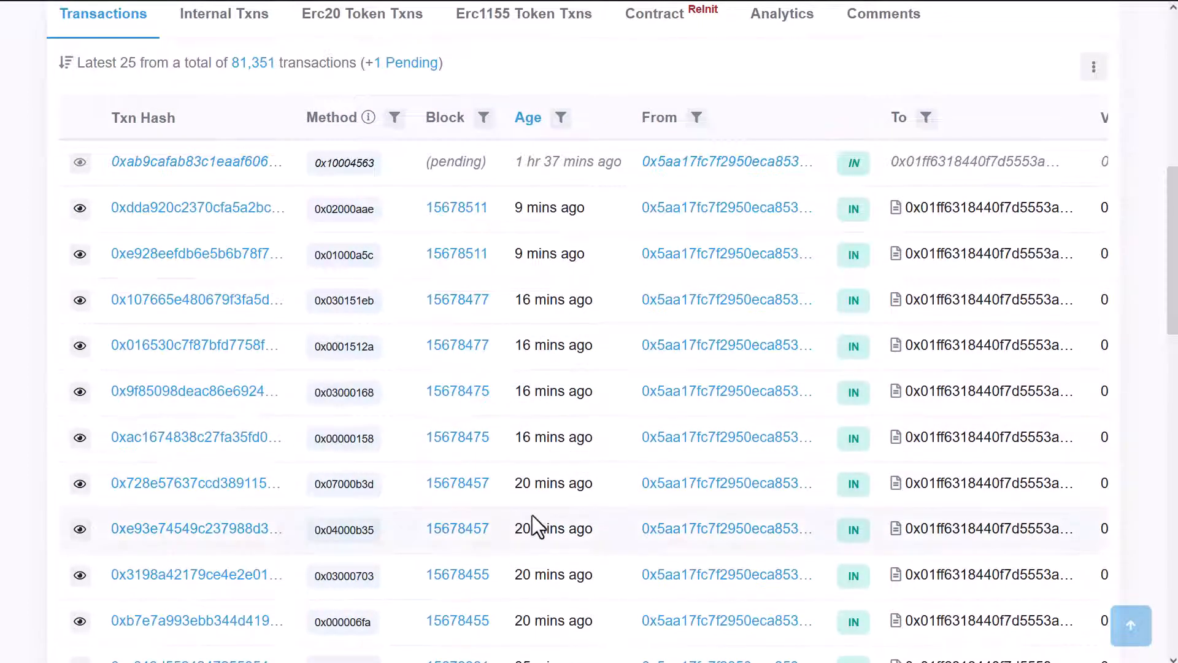
mouse_move(822, 534)
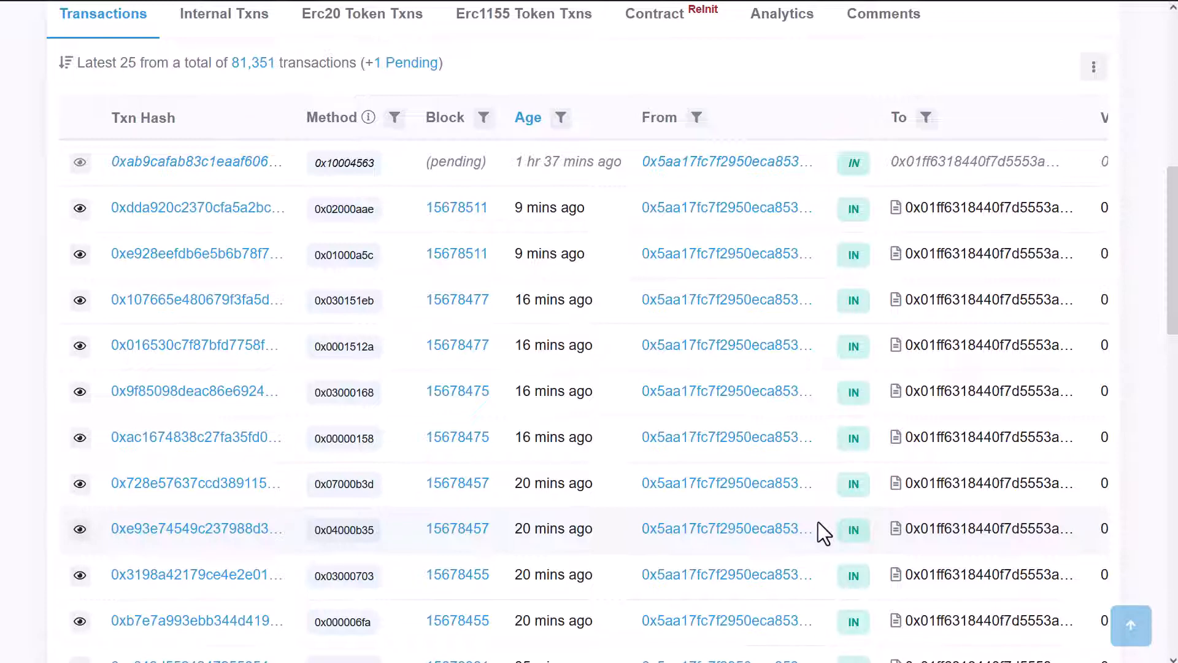
scroll("up", 3)
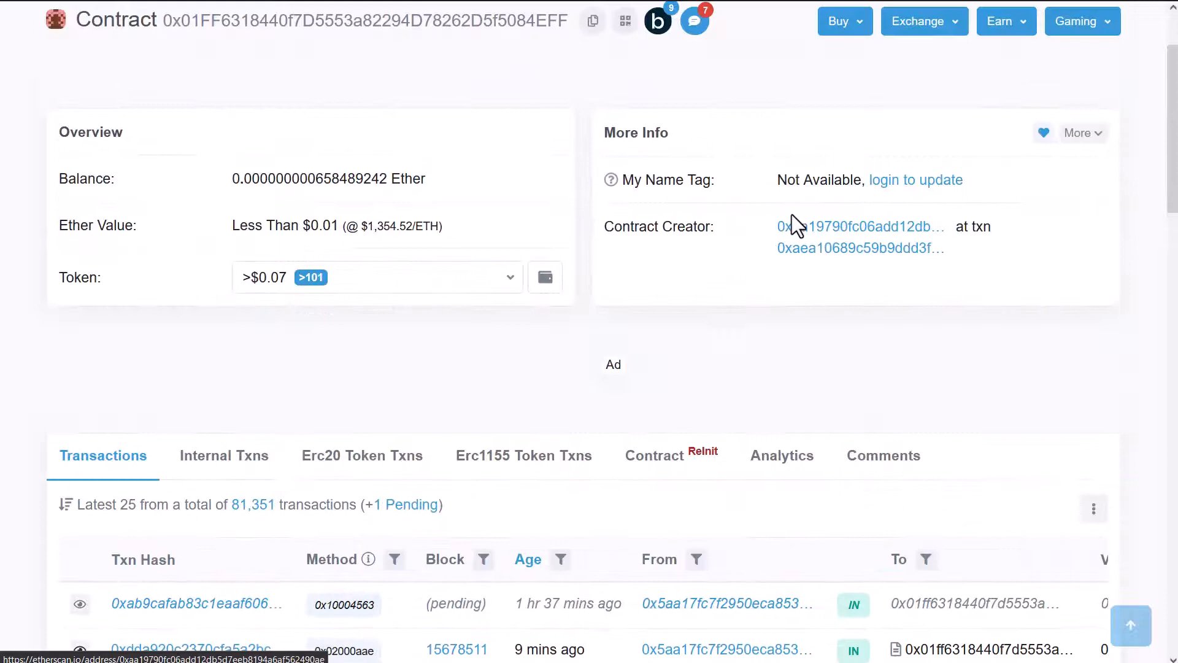
scroll("down", 3)
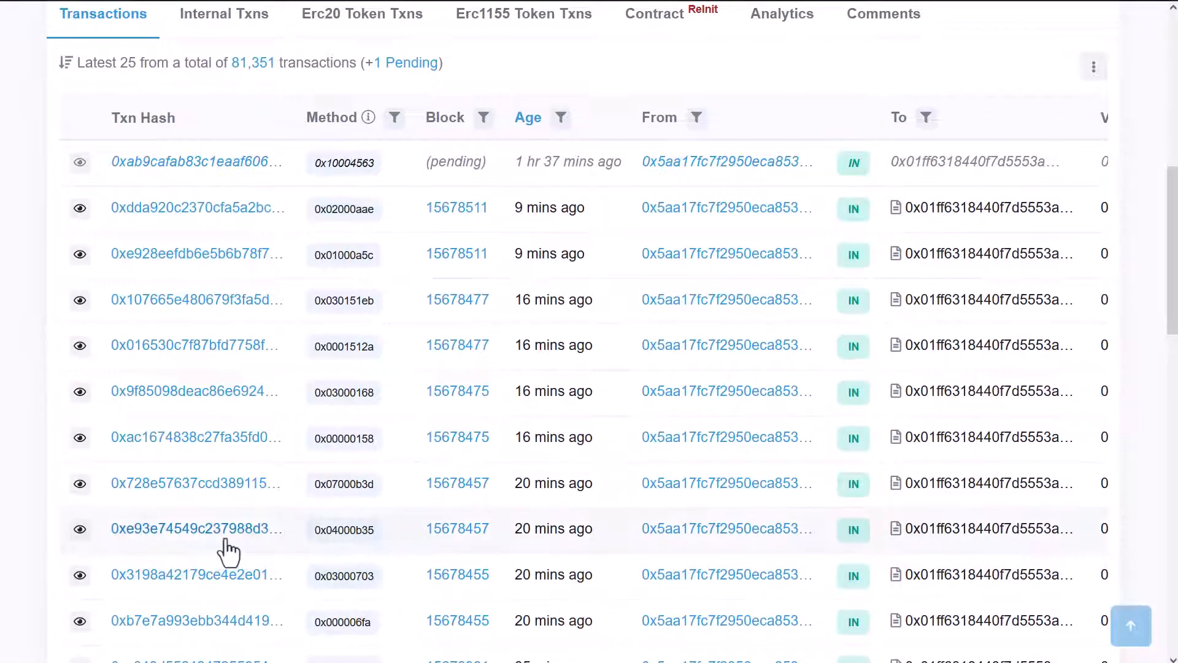
mouse_move(212, 495)
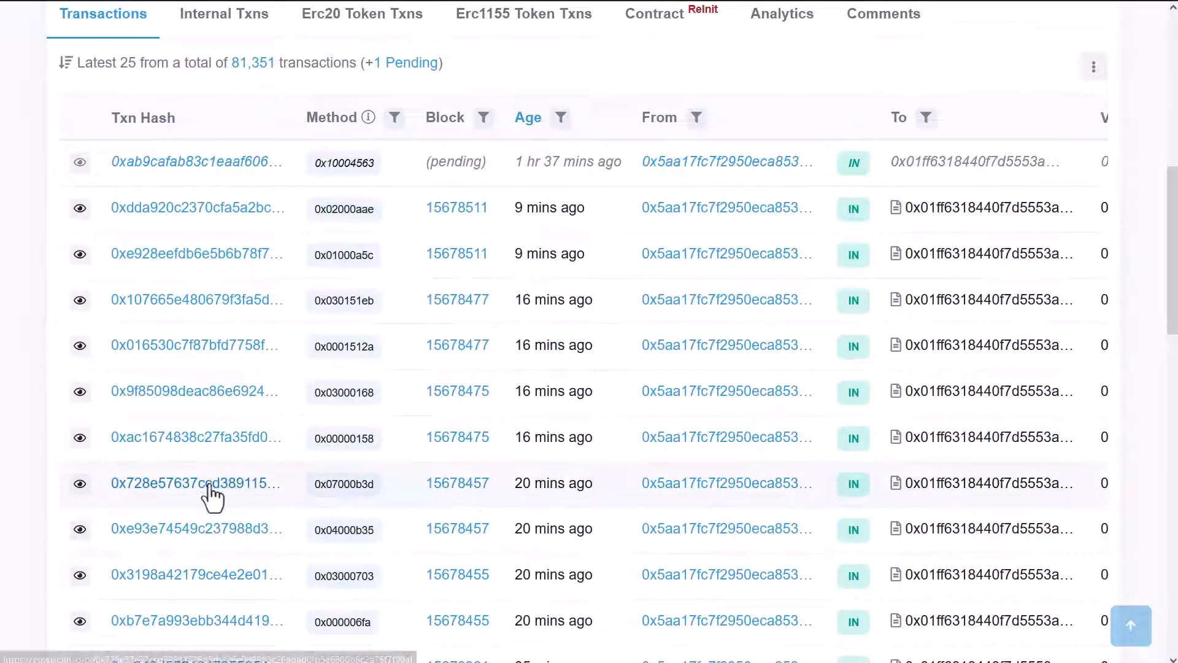
Check the 0x728e… LUNA-for-Ether swap and list block 15678457's 233 transactions
left_click(197, 484)
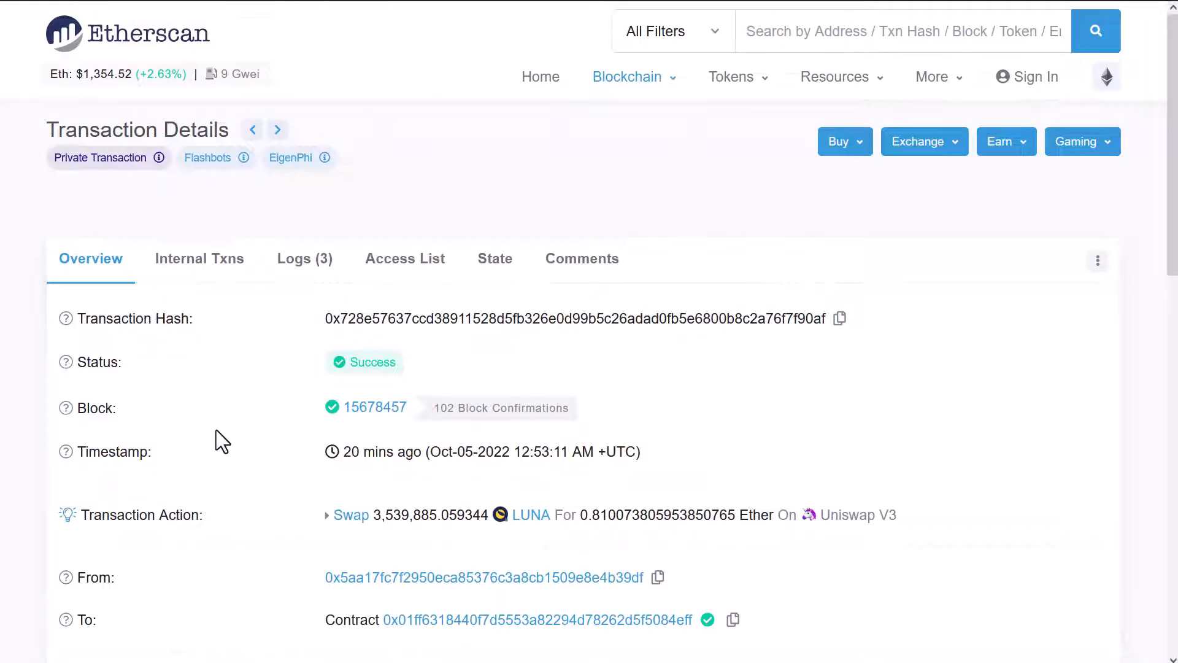
mouse_move(366, 408)
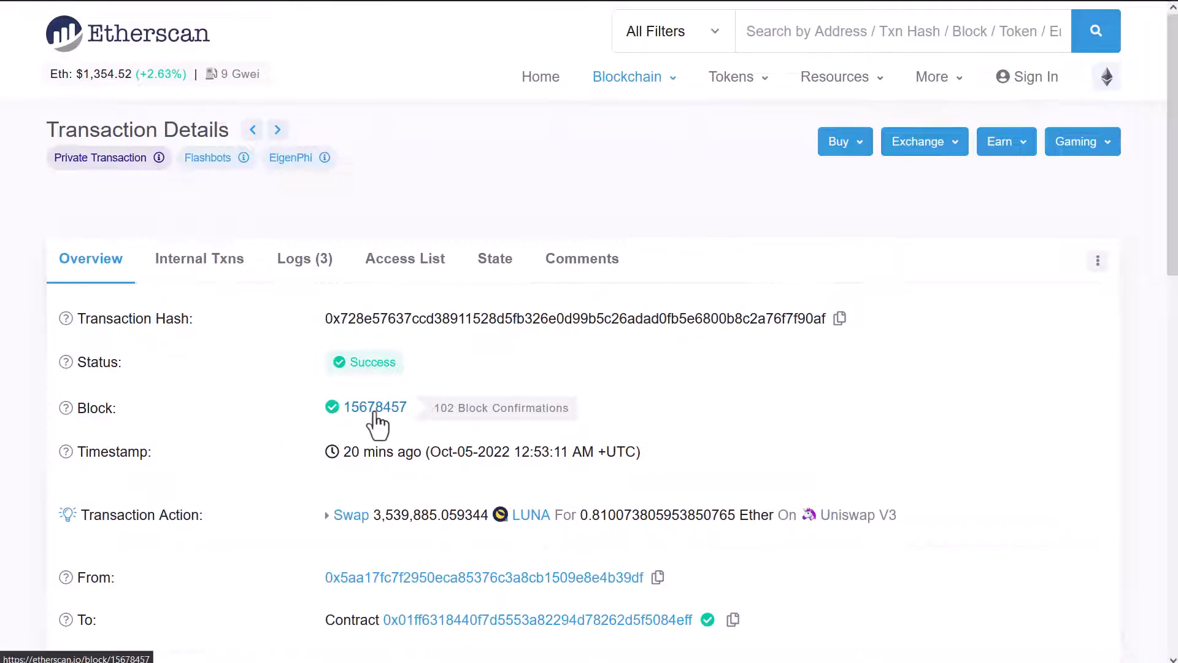
scroll("down", 3)
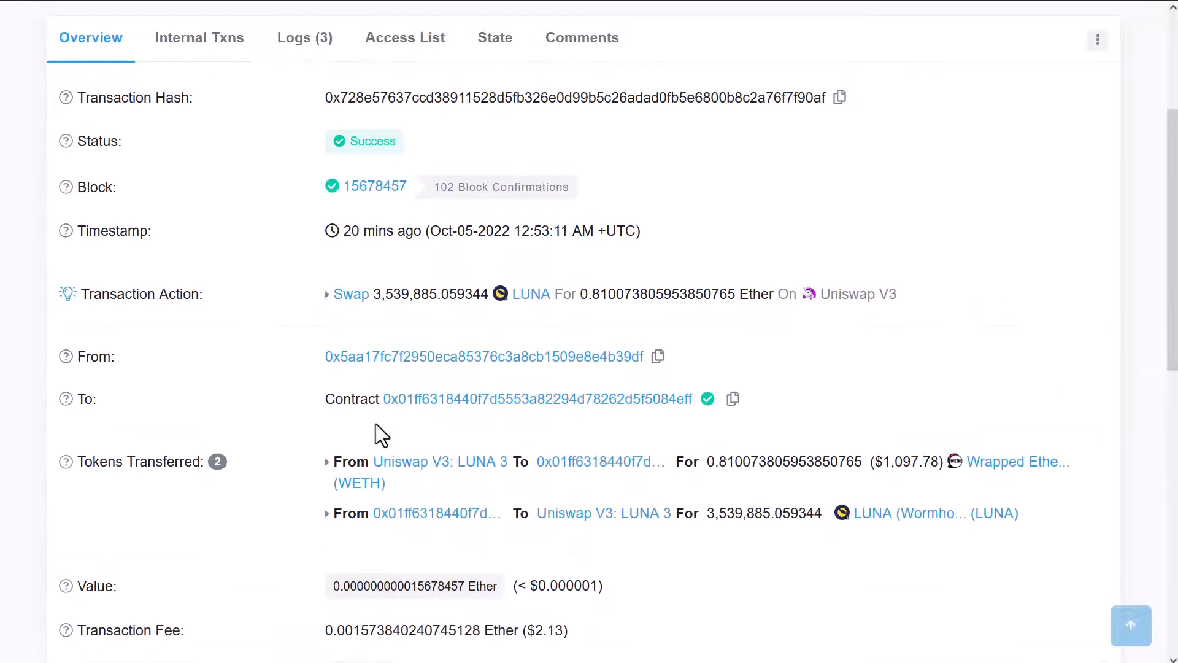
mouse_move(383, 199)
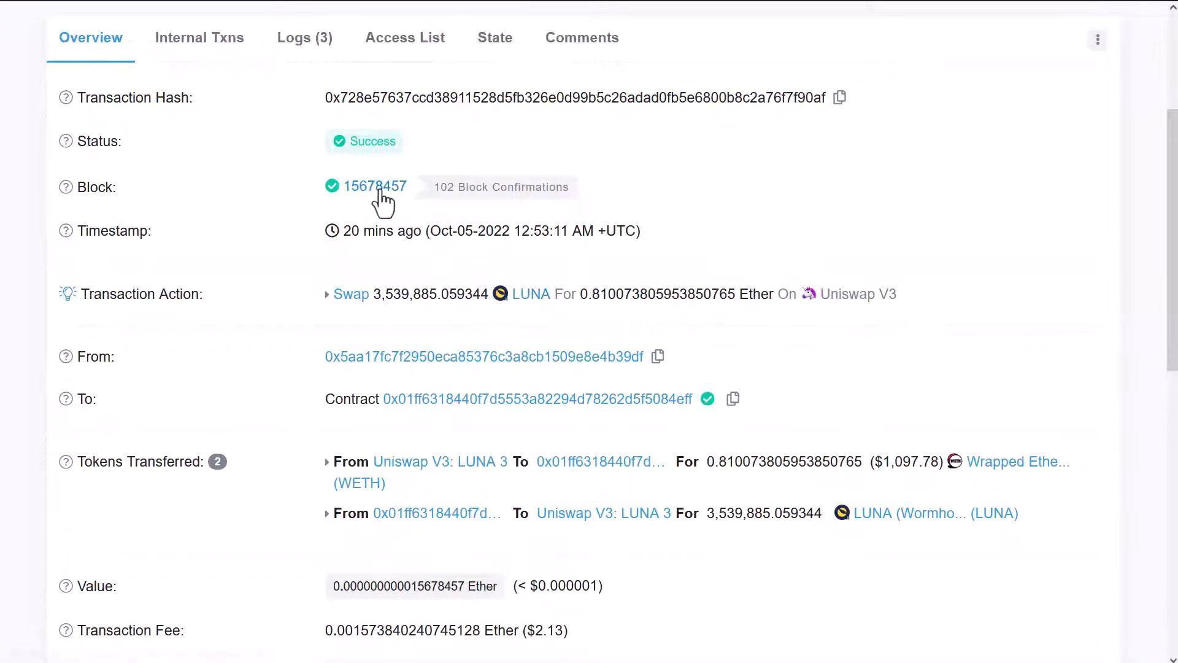
left_click(373, 185)
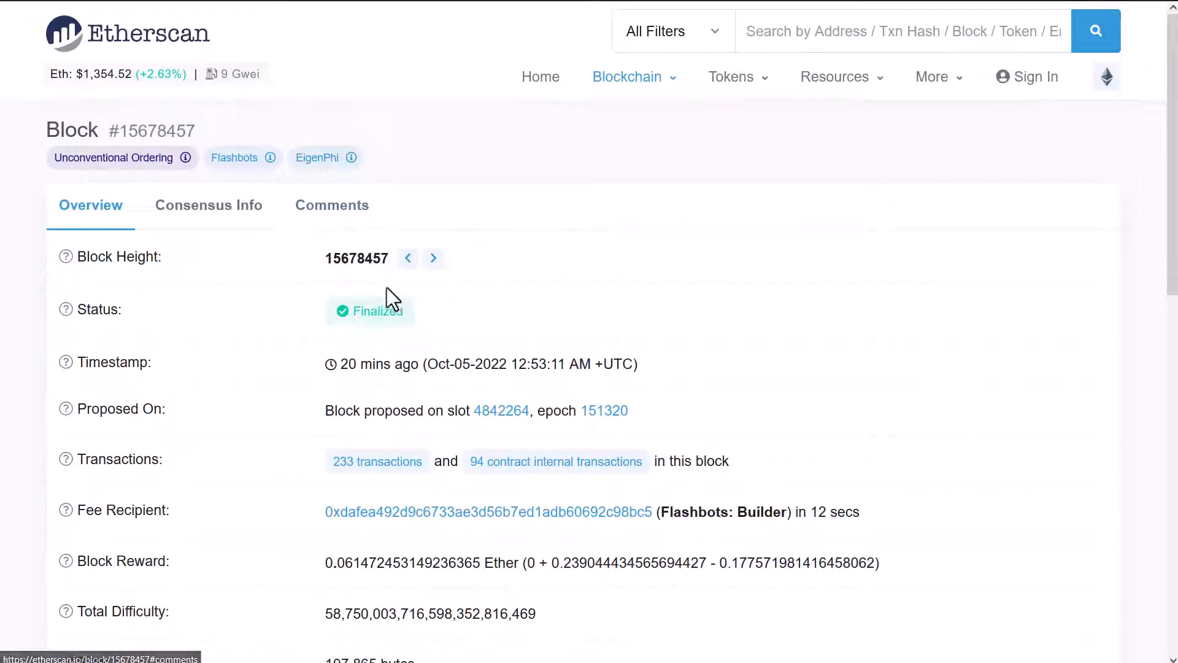
mouse_move(377, 460)
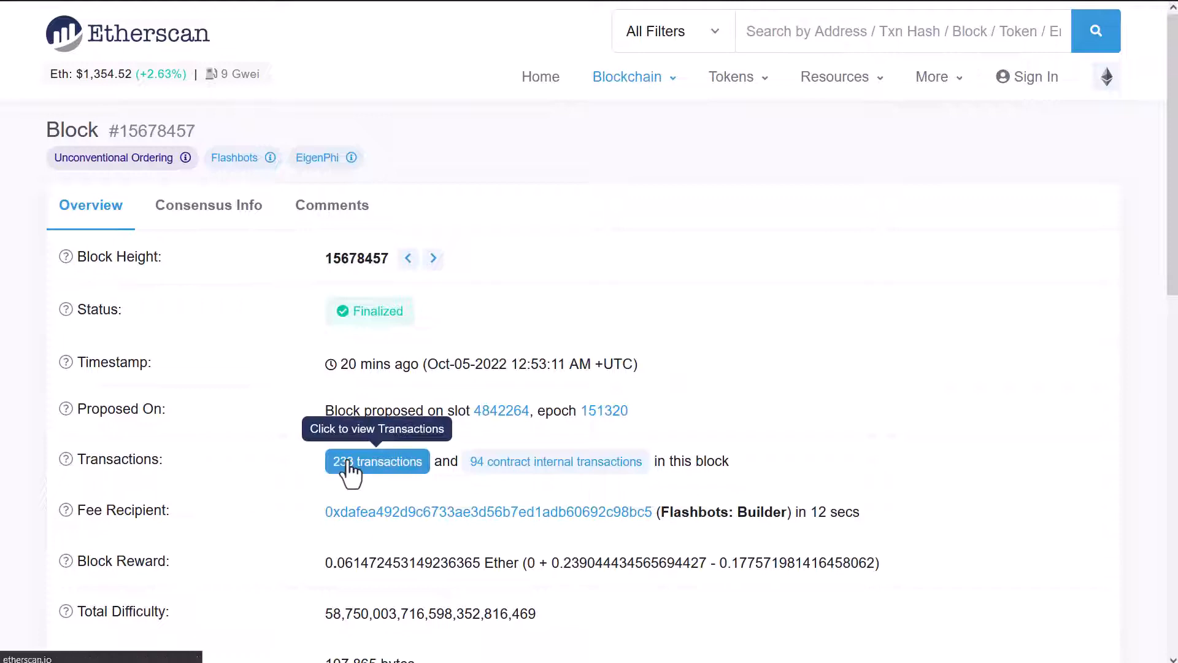
left_click(377, 461)
type("0x01FF6318440f7D")
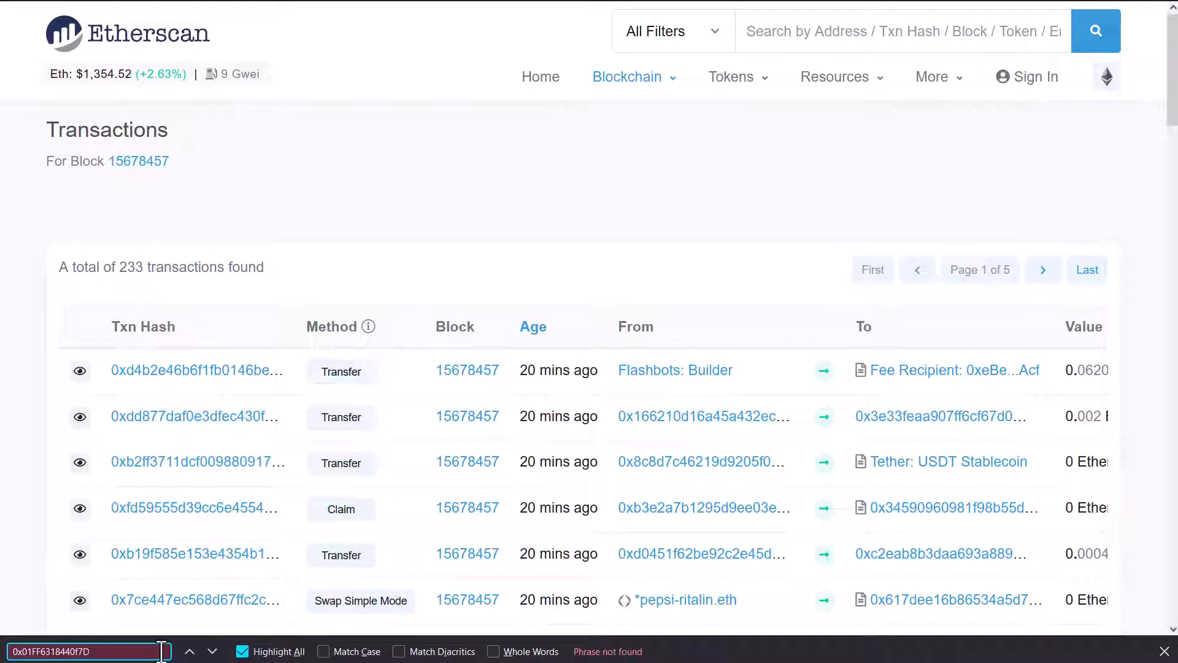
Page through the block's transactions searching for the contract address until both matches appear
left_click(1043, 269)
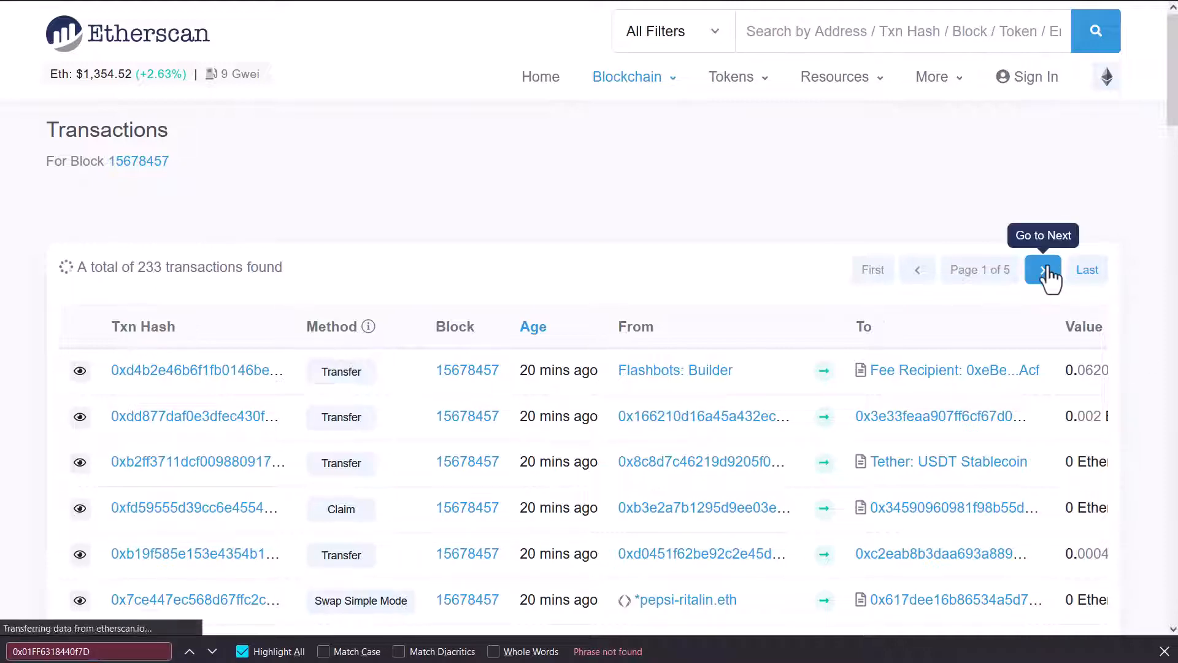
left_click(1042, 268)
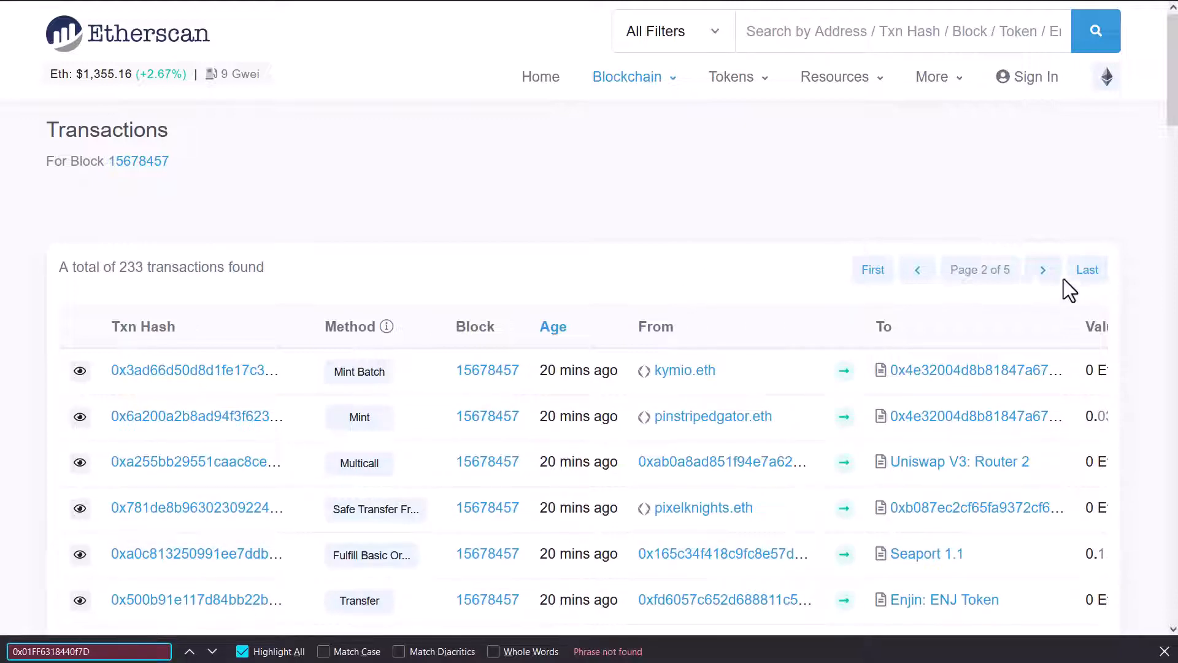
left_click(1042, 268)
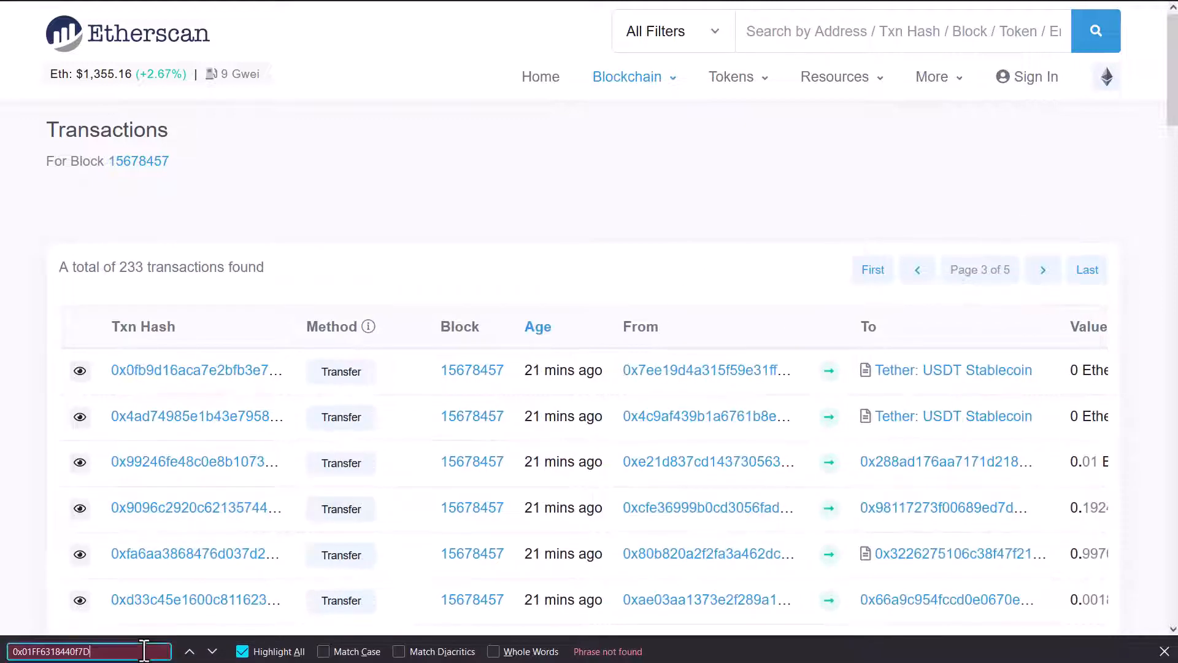
mouse_move(1043, 269)
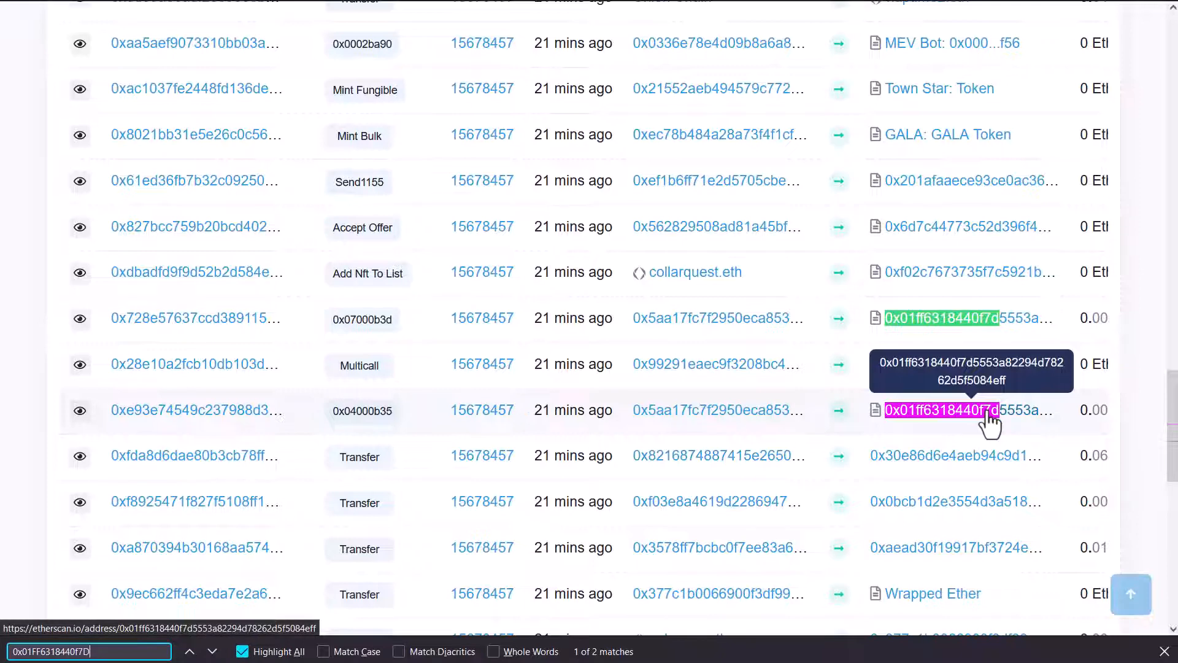
mouse_move(956, 364)
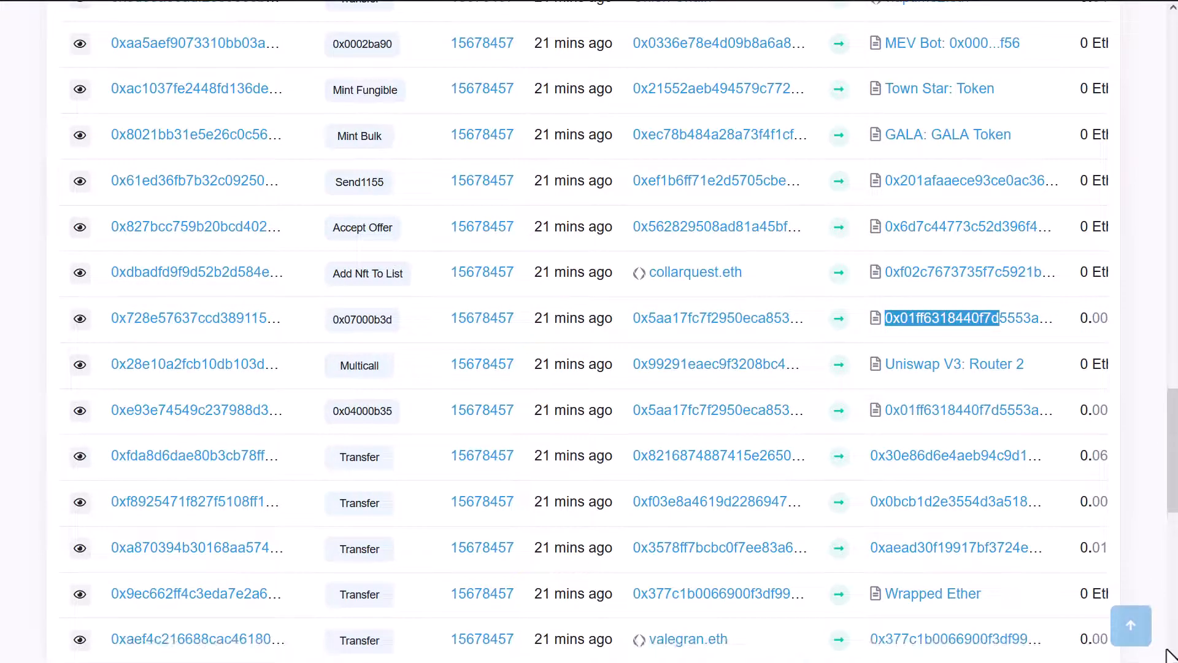
mouse_move(952, 363)
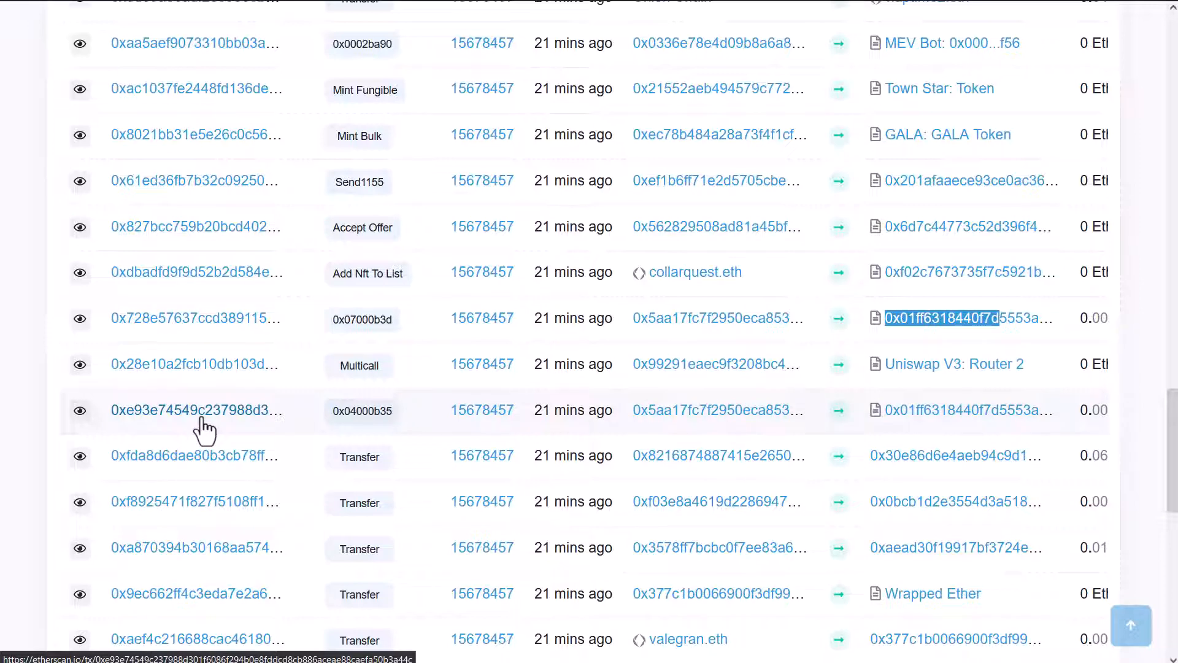
Compare the 0x04000b35 Ether-for-LUNA swap with the 0x07000b3d LUNA-for-Ether swap from the block list
left_click(192, 410)
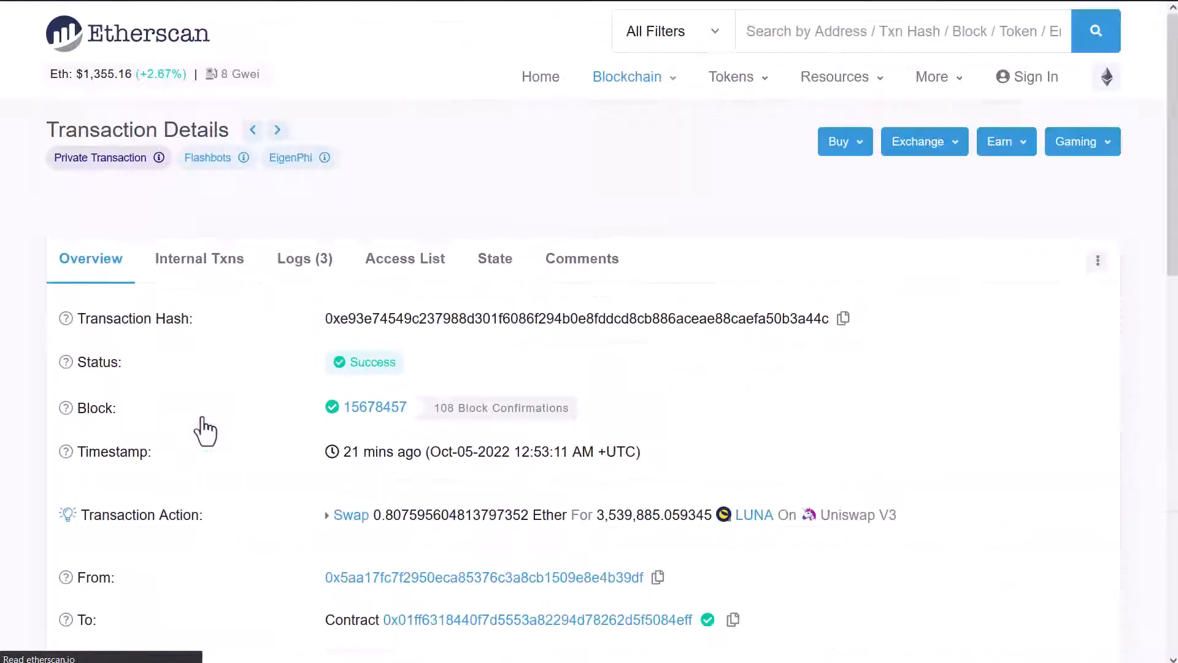
mouse_move(757, 514)
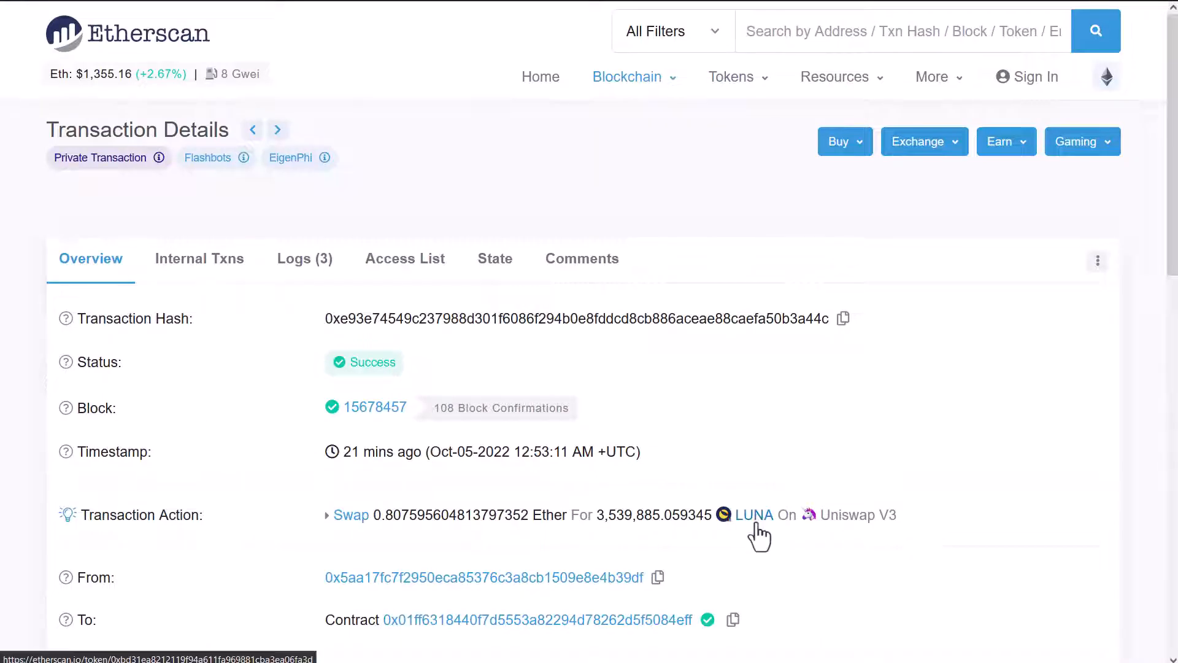
mouse_move(379, 534)
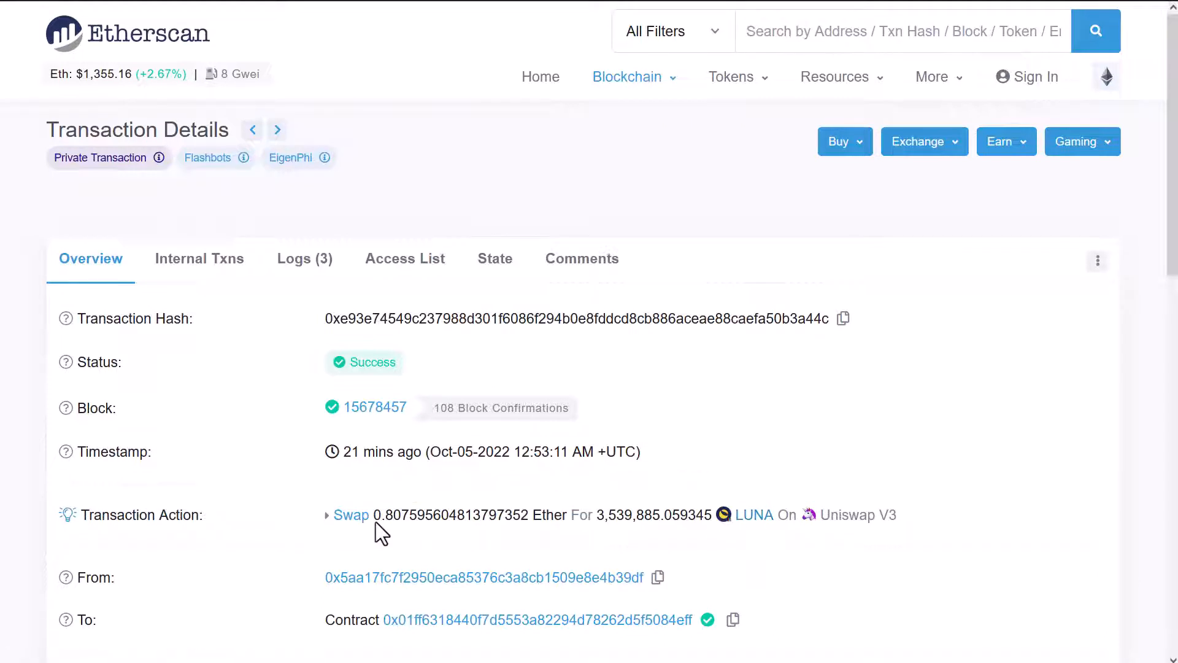
mouse_move(397, 516)
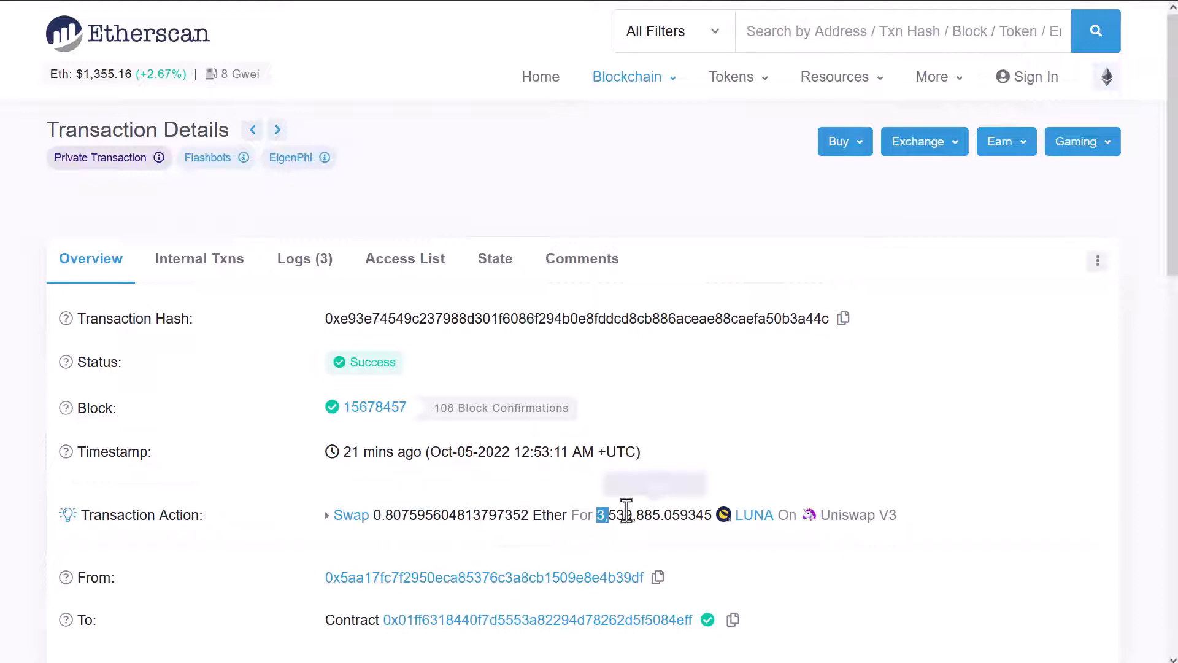
mouse_move(615, 514)
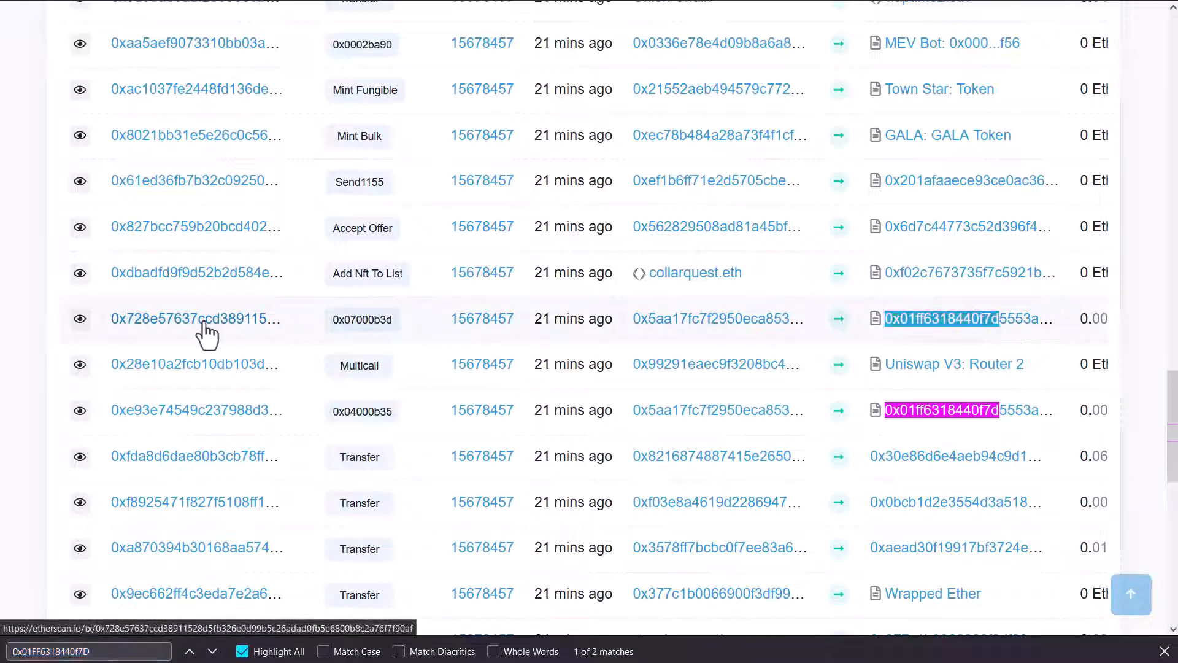
left_click(194, 319)
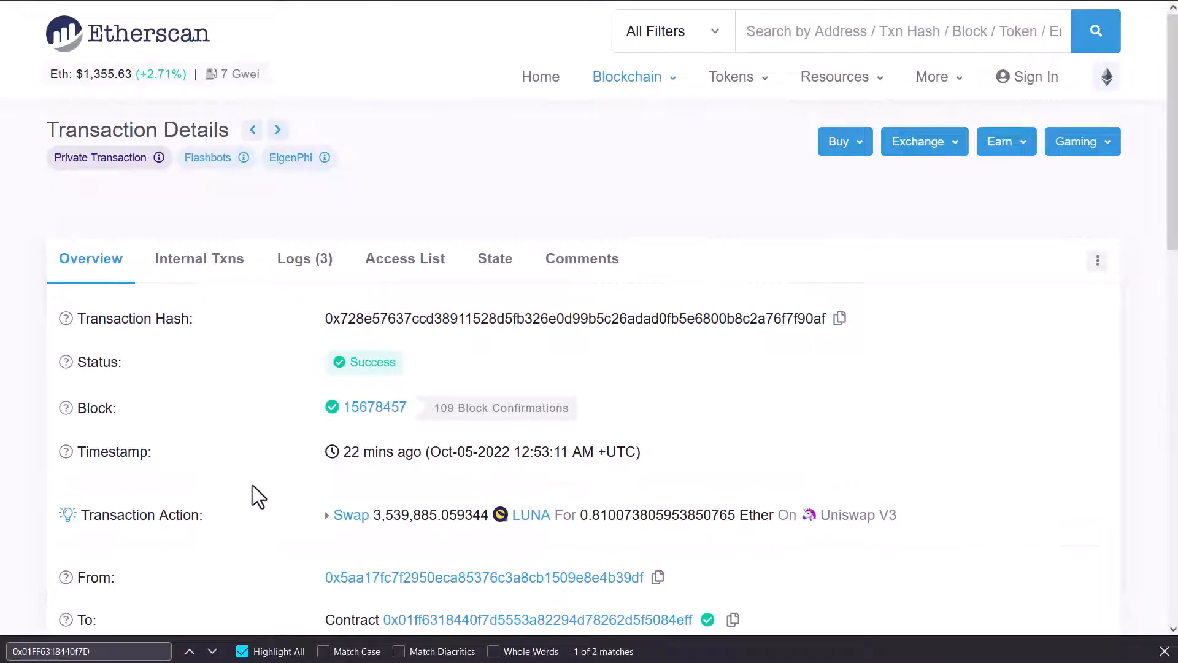
mouse_move(380, 514)
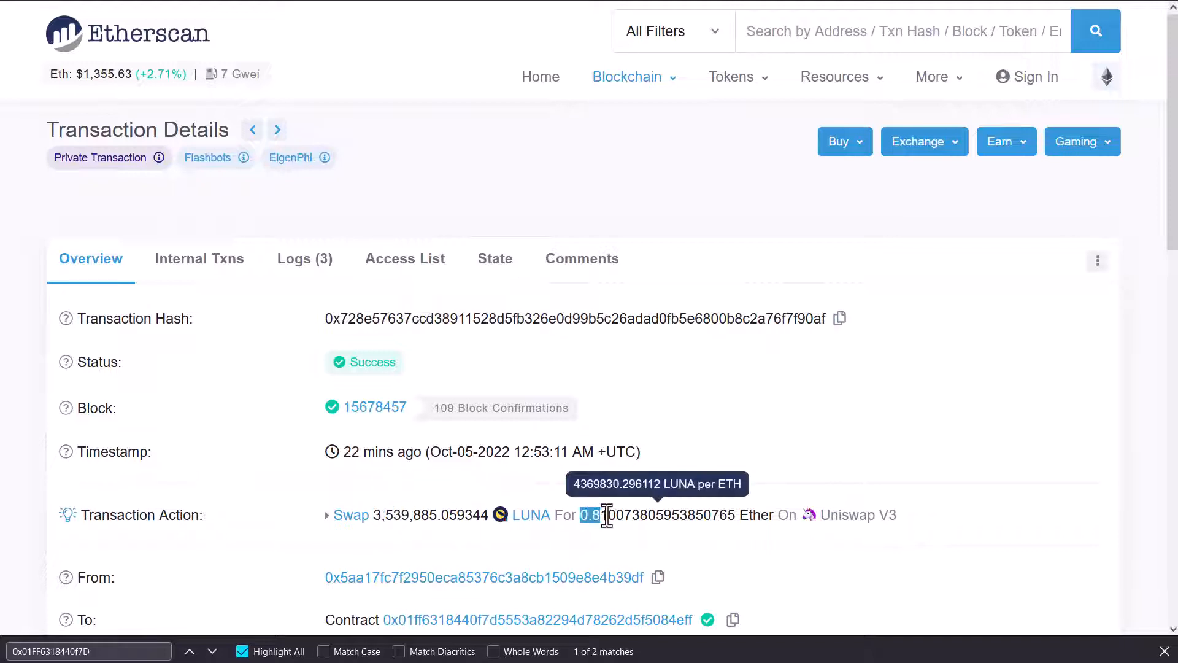
mouse_move(594, 514)
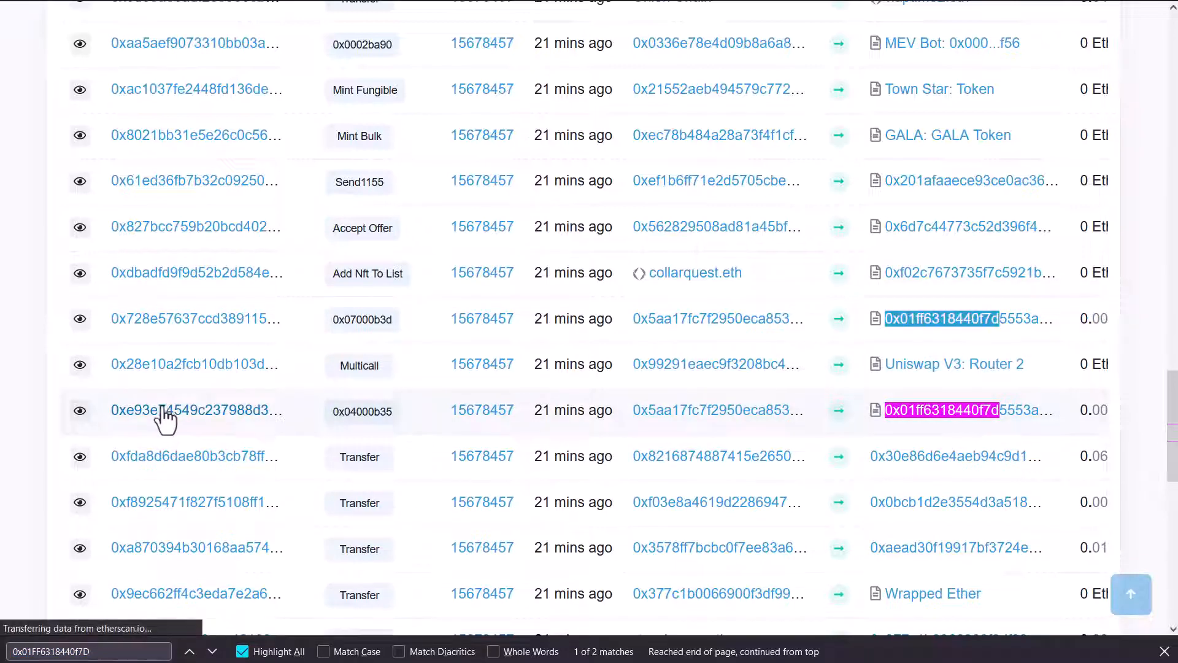
left_click(193, 410)
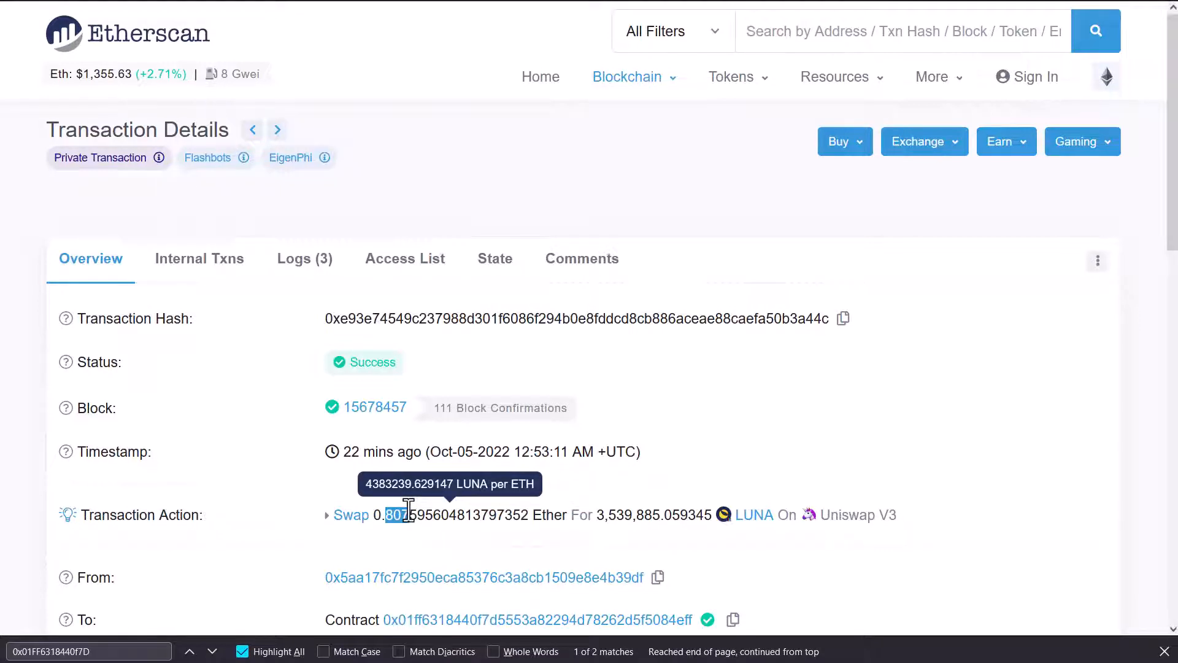
mouse_move(630, 514)
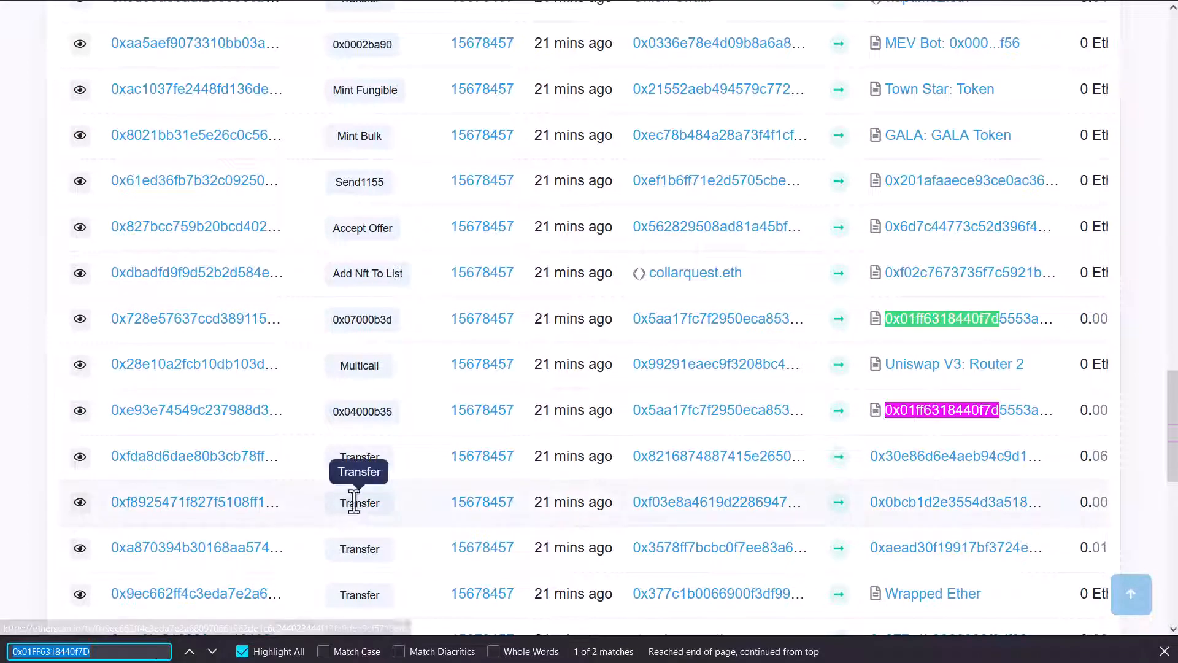
mouse_move(587, 439)
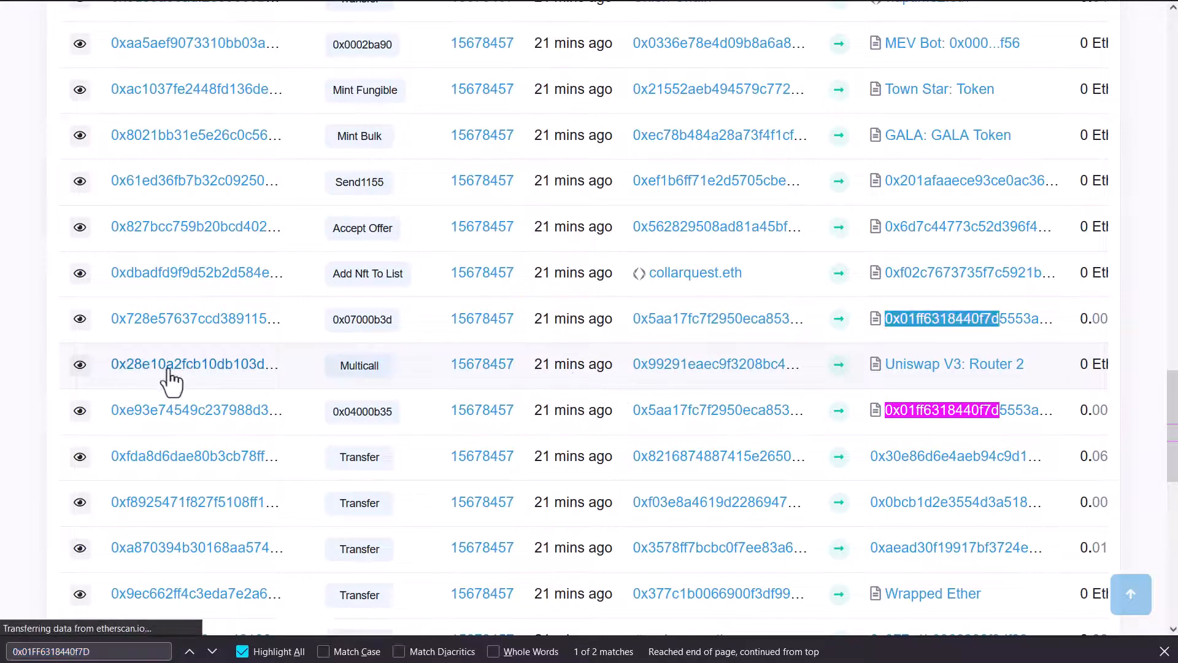
Inspect the sandwiched multicall's SHIB-for-Ether and Ether-for-LUNA swaps, highlighting the Ether amount
left_click(194, 364)
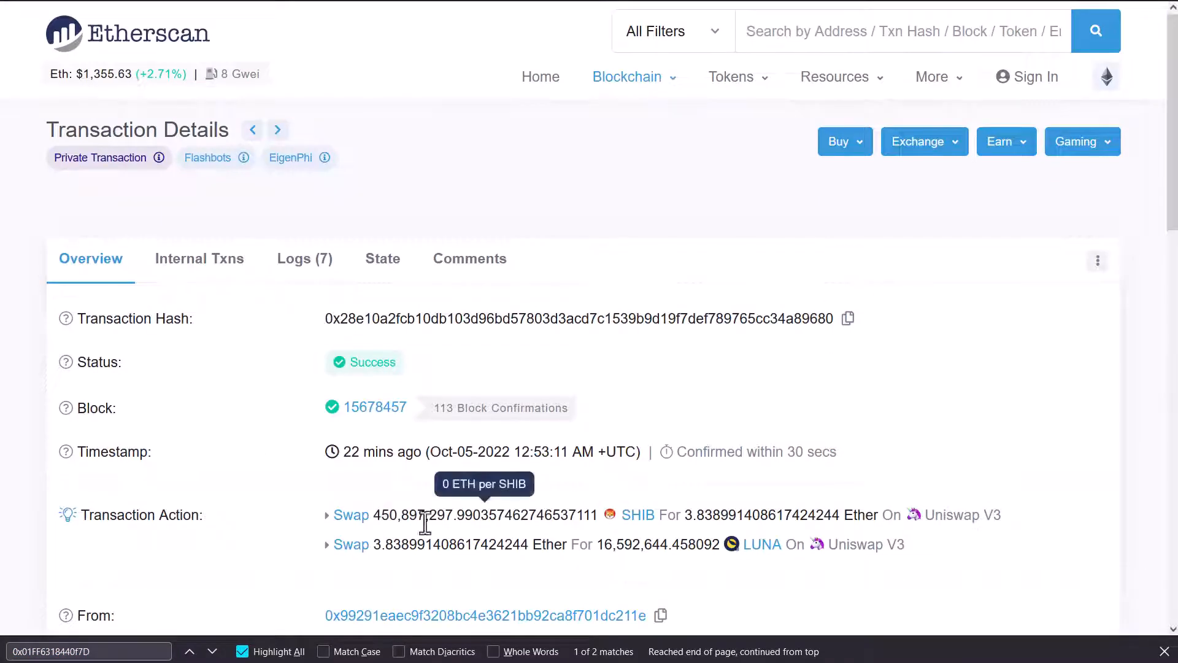
mouse_move(669, 549)
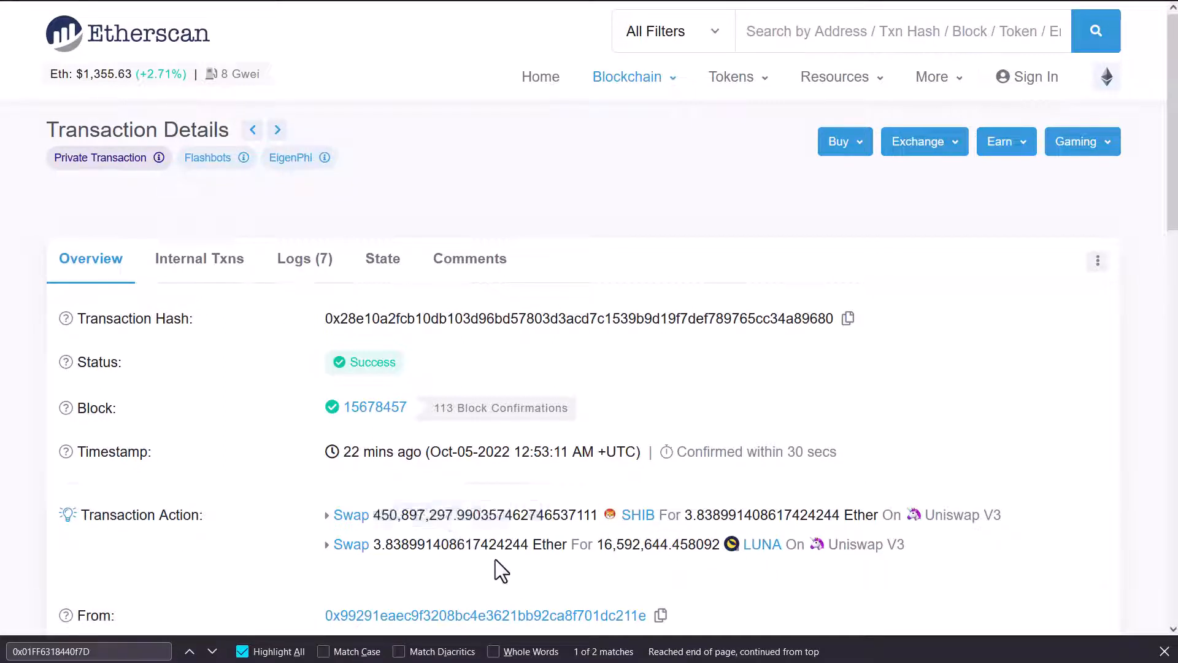
mouse_move(380, 543)
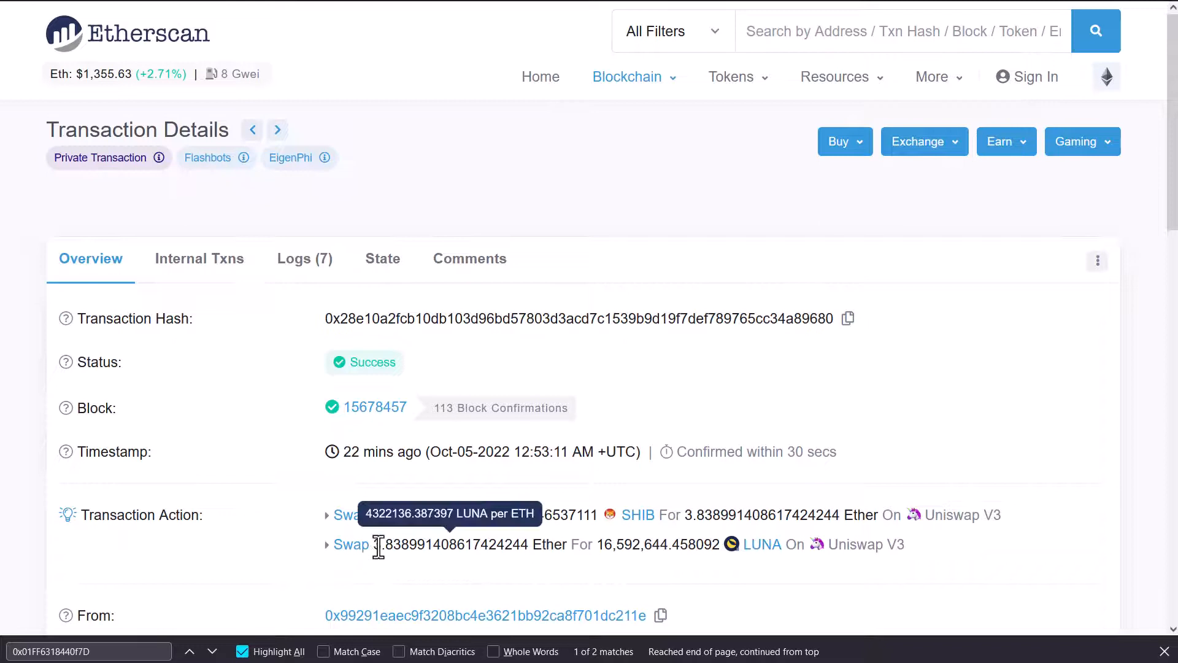
double_click(390, 544)
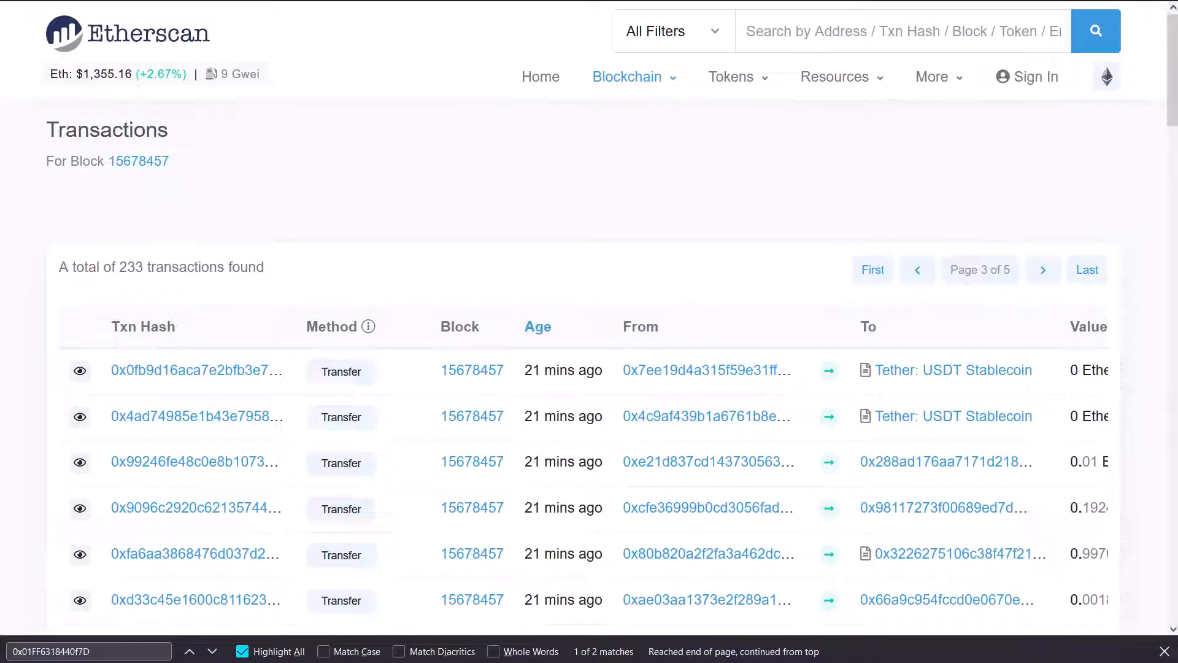
mouse_move(322, 196)
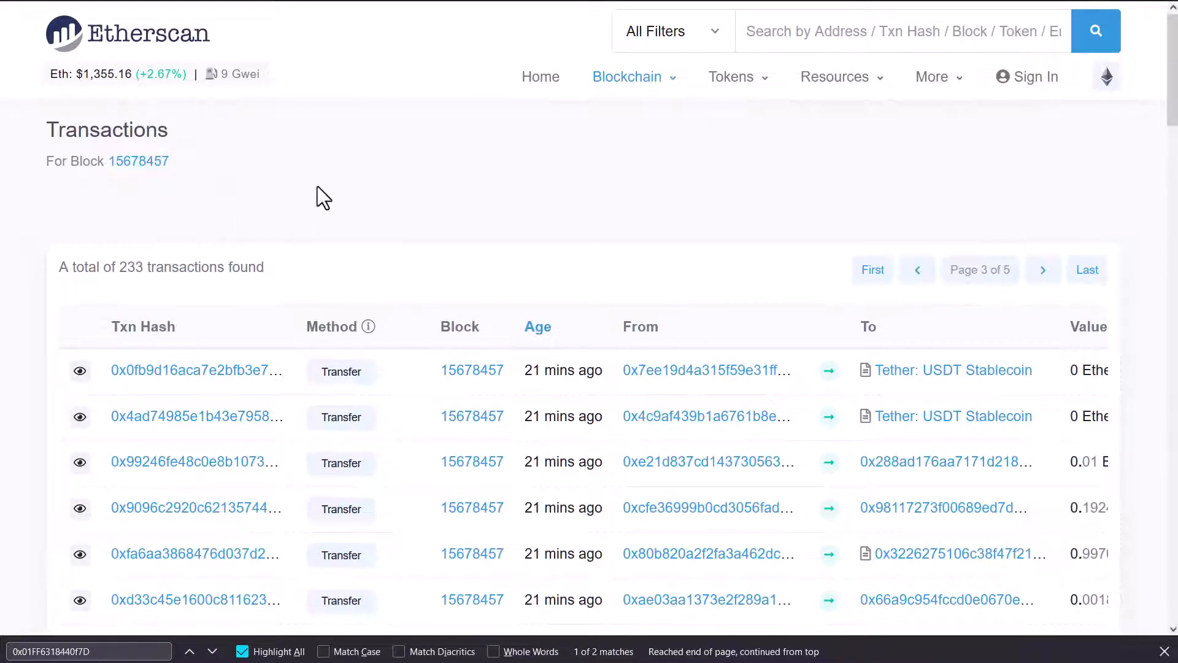
Search address 0x01FF6318… and view its Contract bytecode, noting it self-destructed and was reinitialized
type("1FF6318440f7D5553a82294D78262D5f5084EFF")
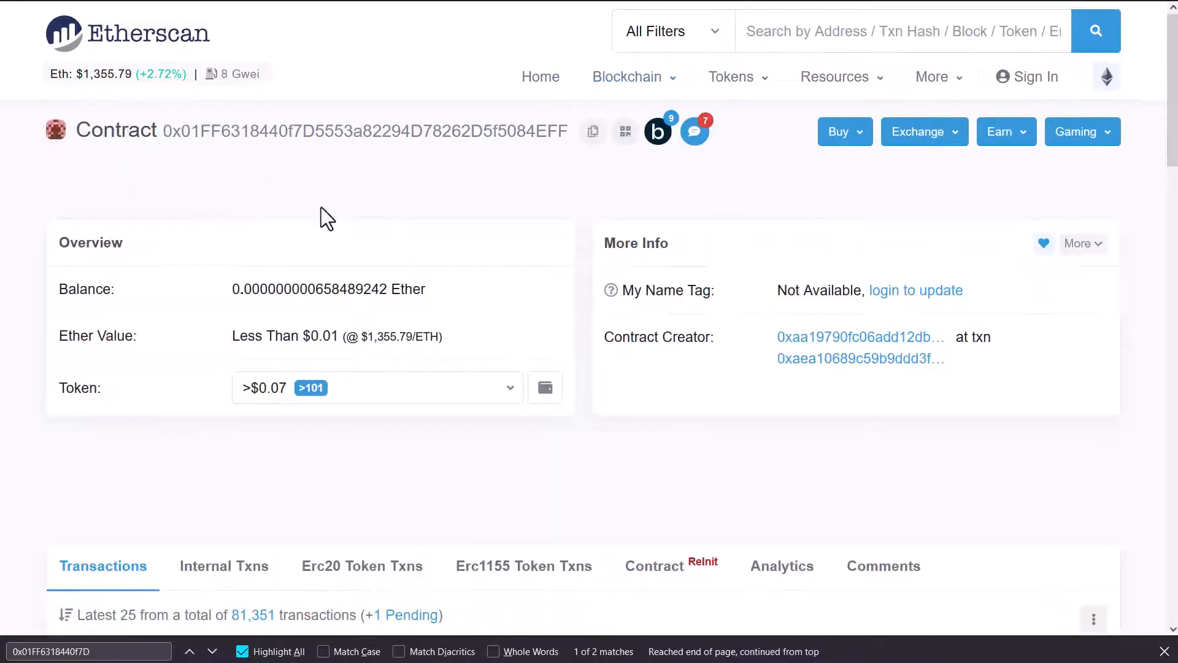
scroll("down", 3)
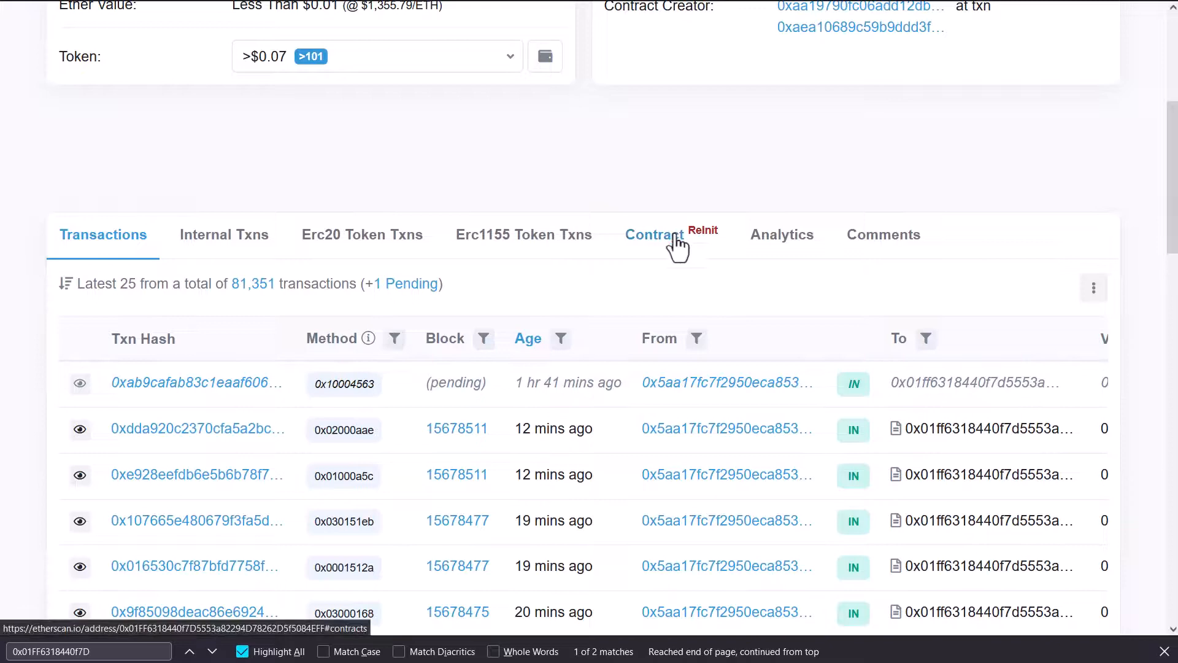
left_click(653, 234)
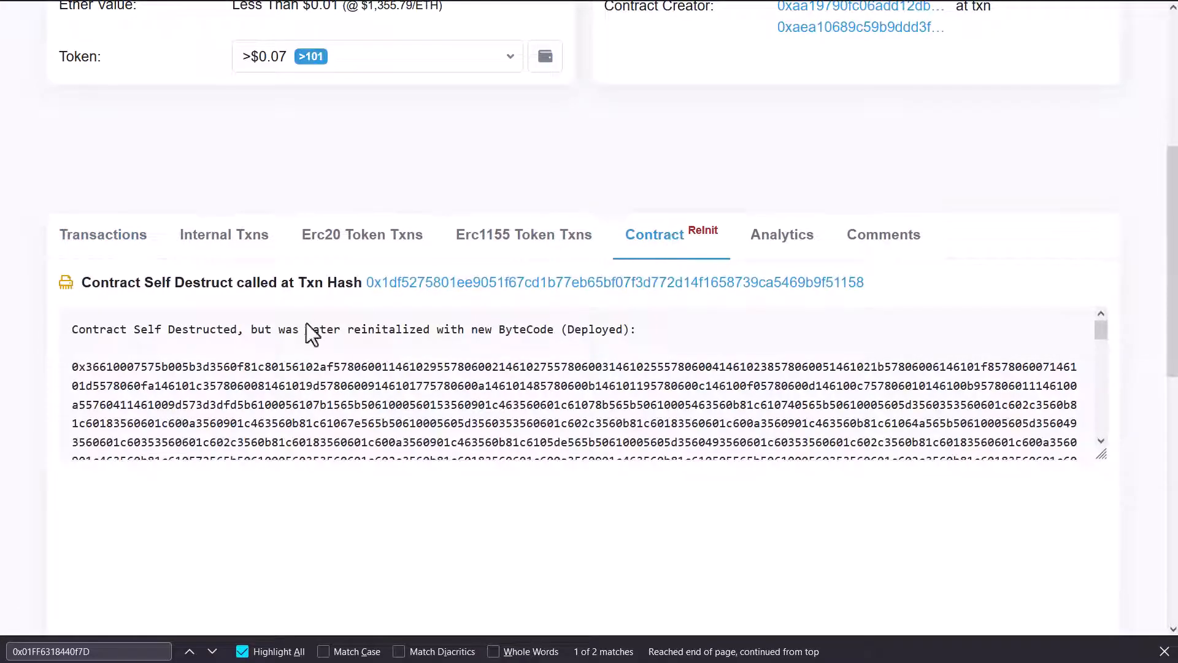
mouse_move(75, 351)
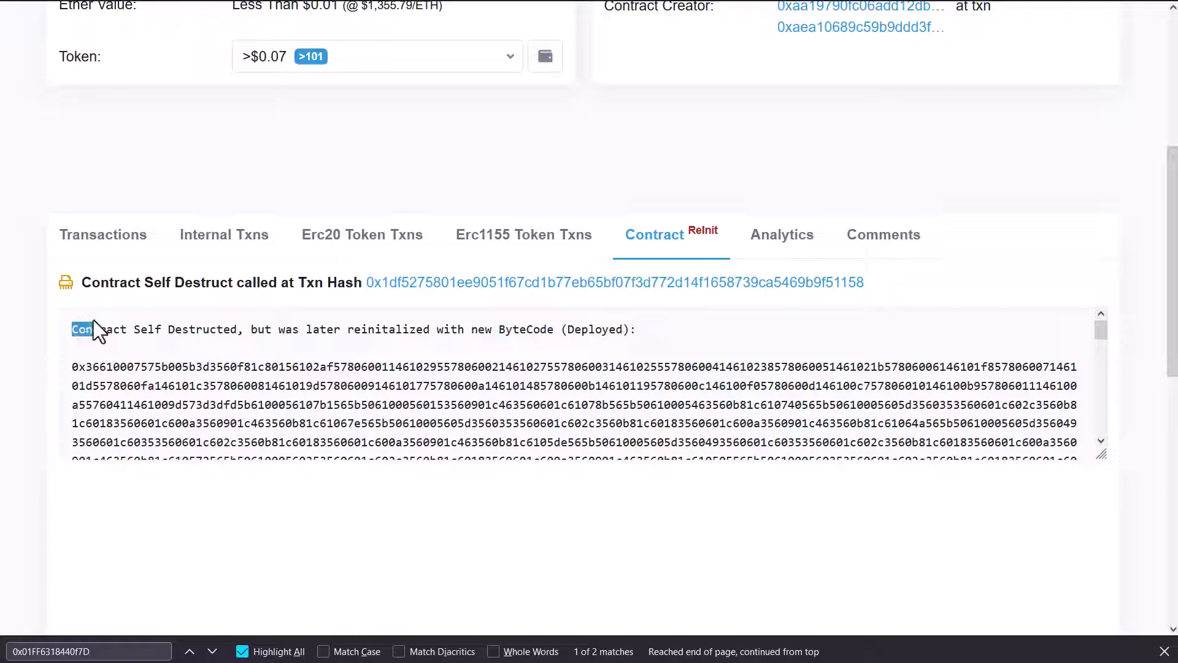
left_click_drag(82, 329, 234, 328)
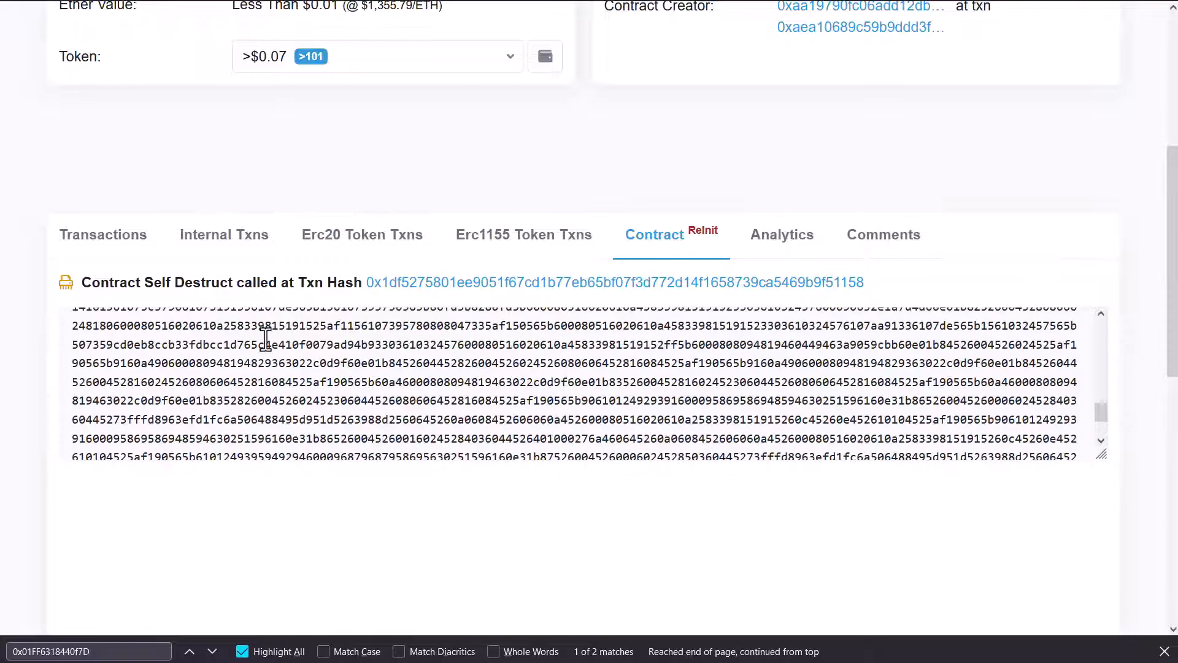
scroll("down", 3)
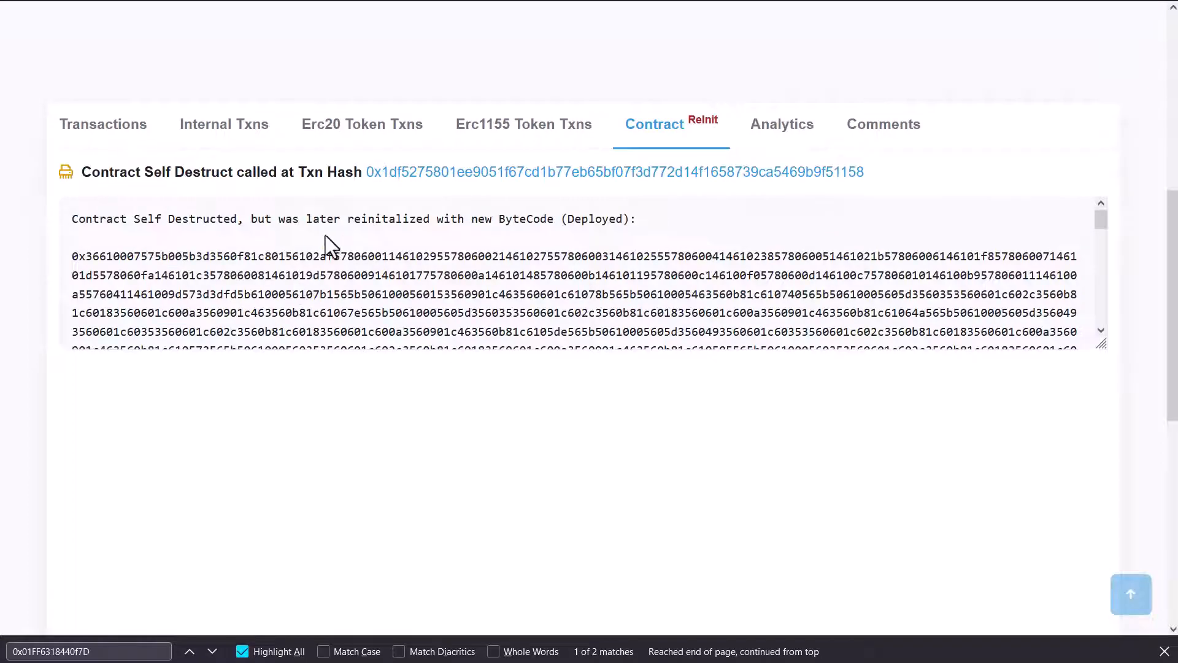
left_click_drag(132, 219, 256, 219)
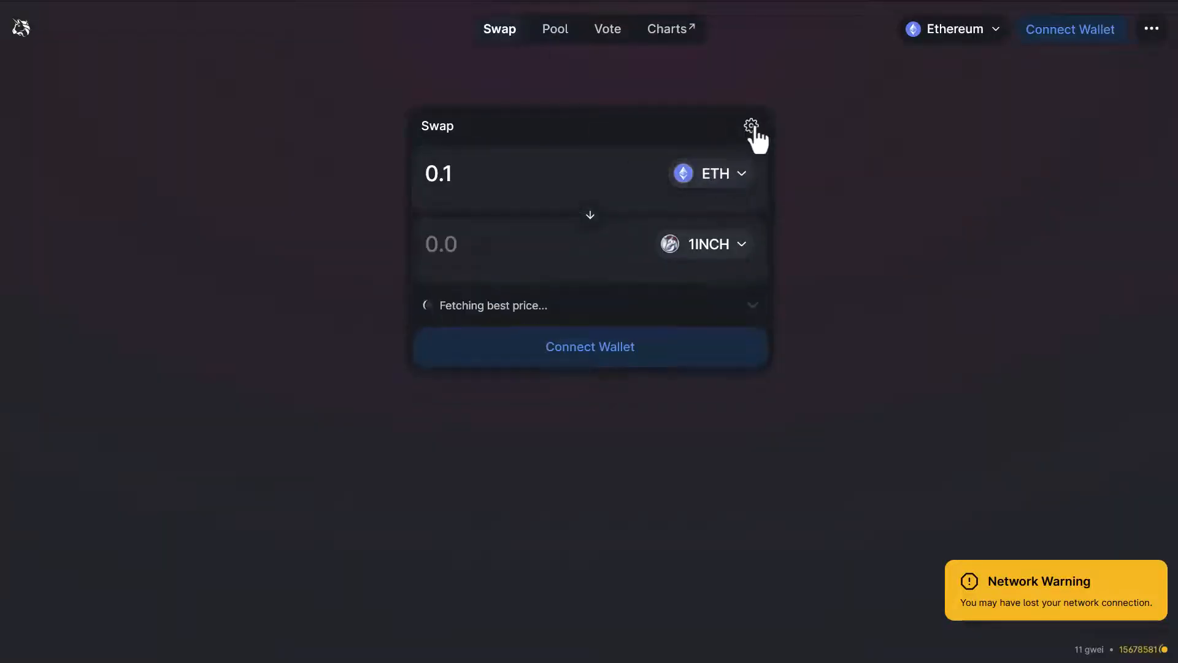
In the swap settings replace the 20% slippage tolerance, trying Auto and 0.1%, then set 1%
left_click(751, 125)
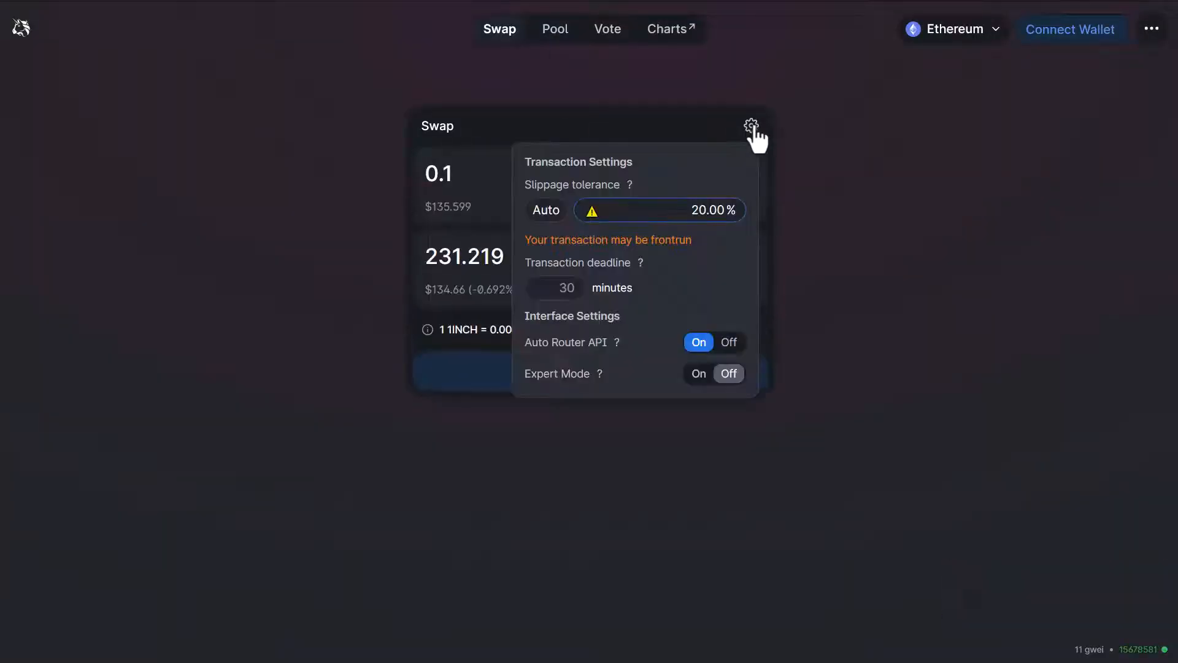
mouse_move(669, 257)
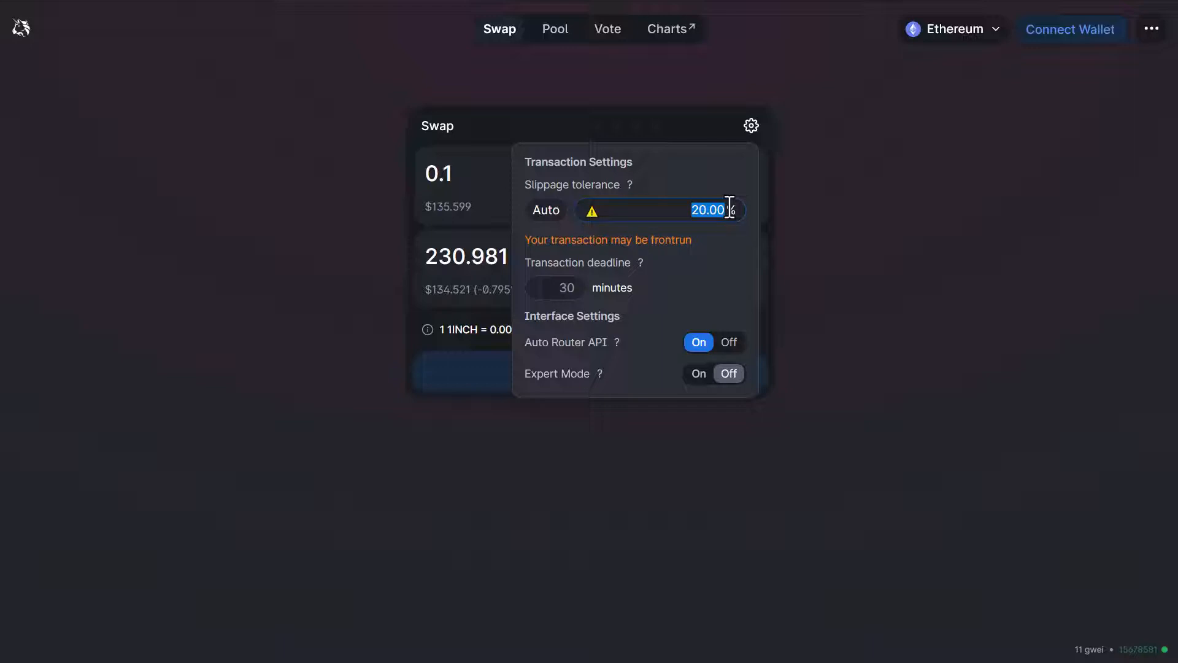
mouse_move(587, 205)
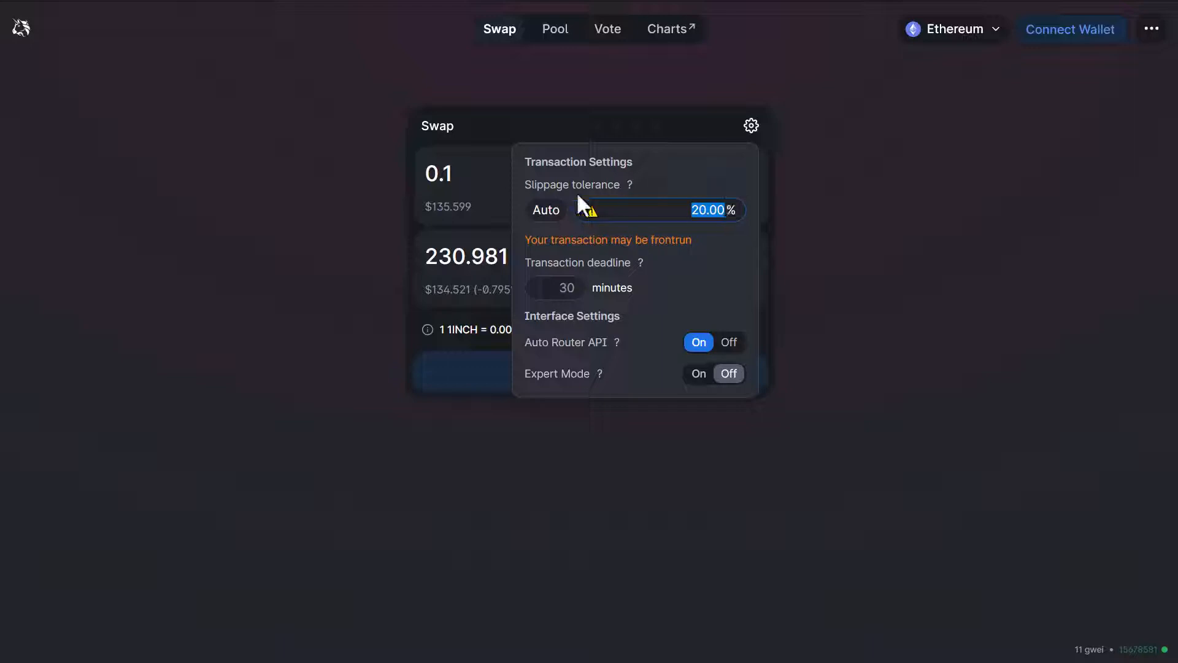
left_click(545, 210)
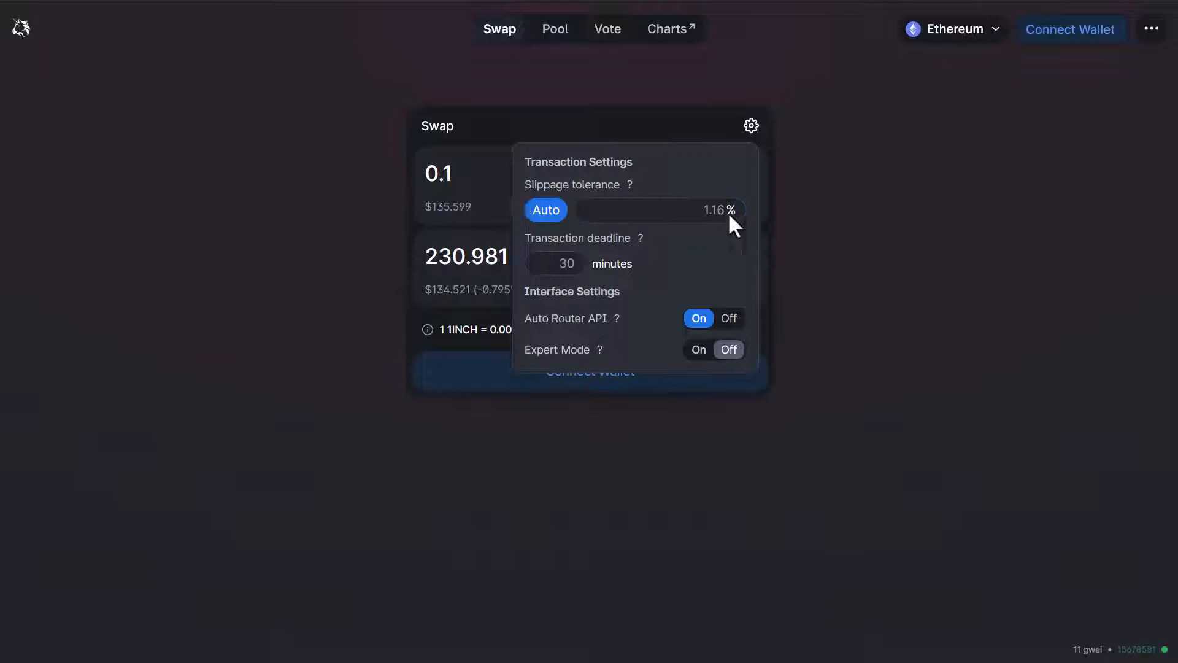
left_click(658, 210)
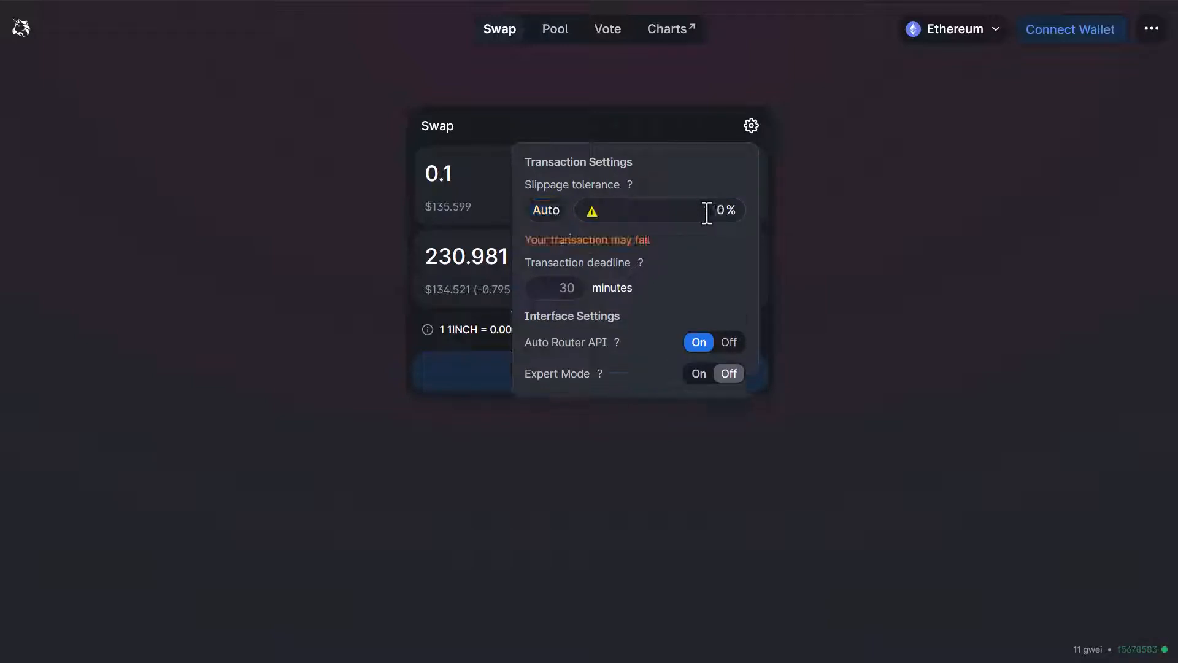
type("0.1")
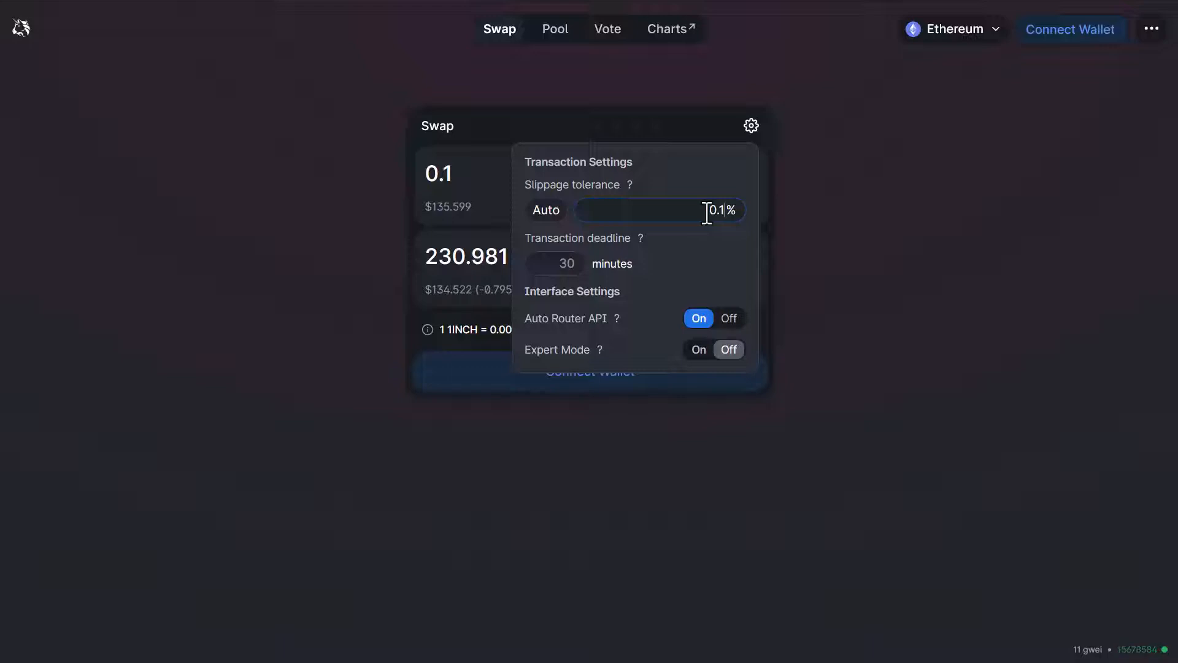
left_click(545, 210)
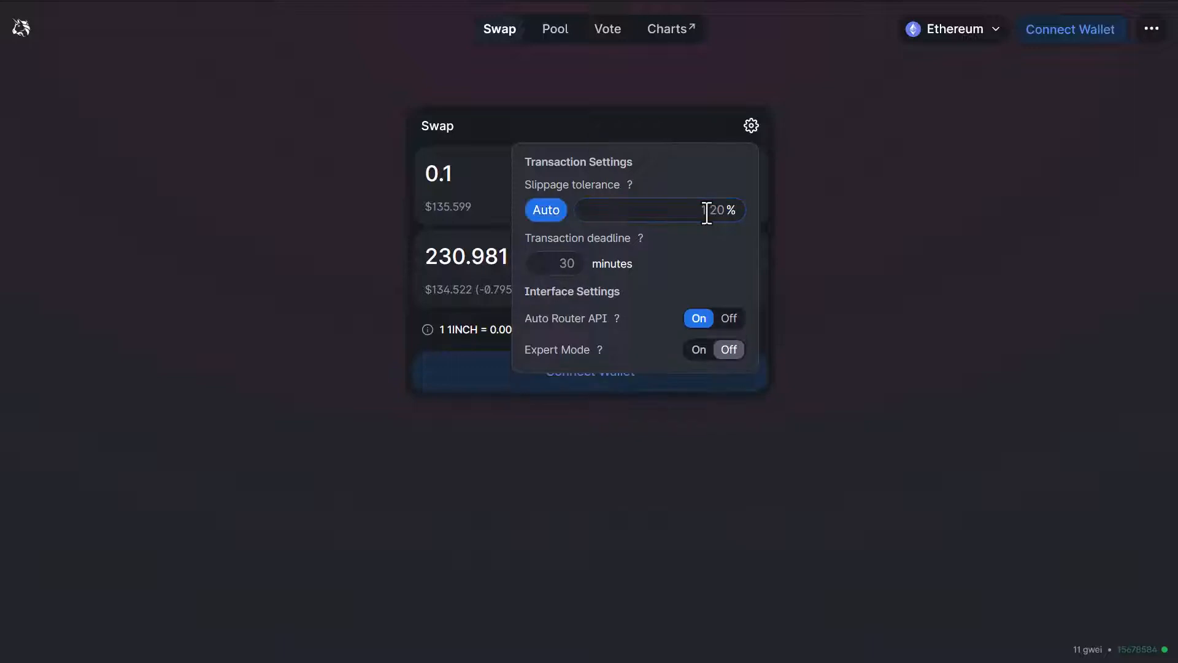
type("1")
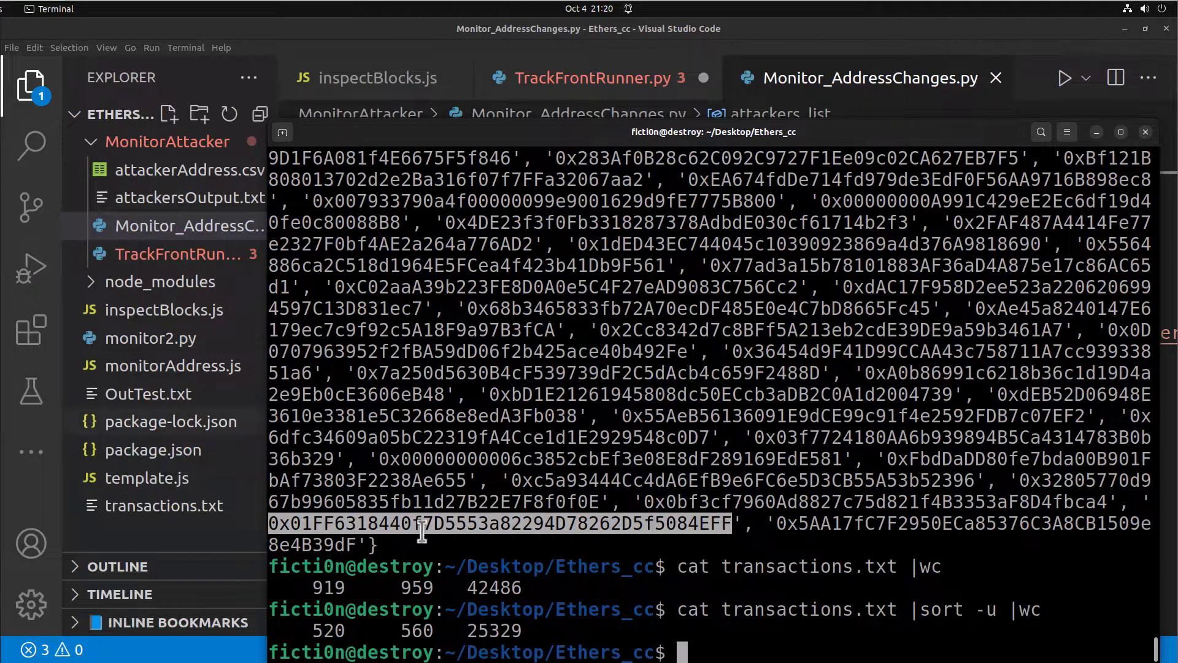
mouse_move(171, 421)
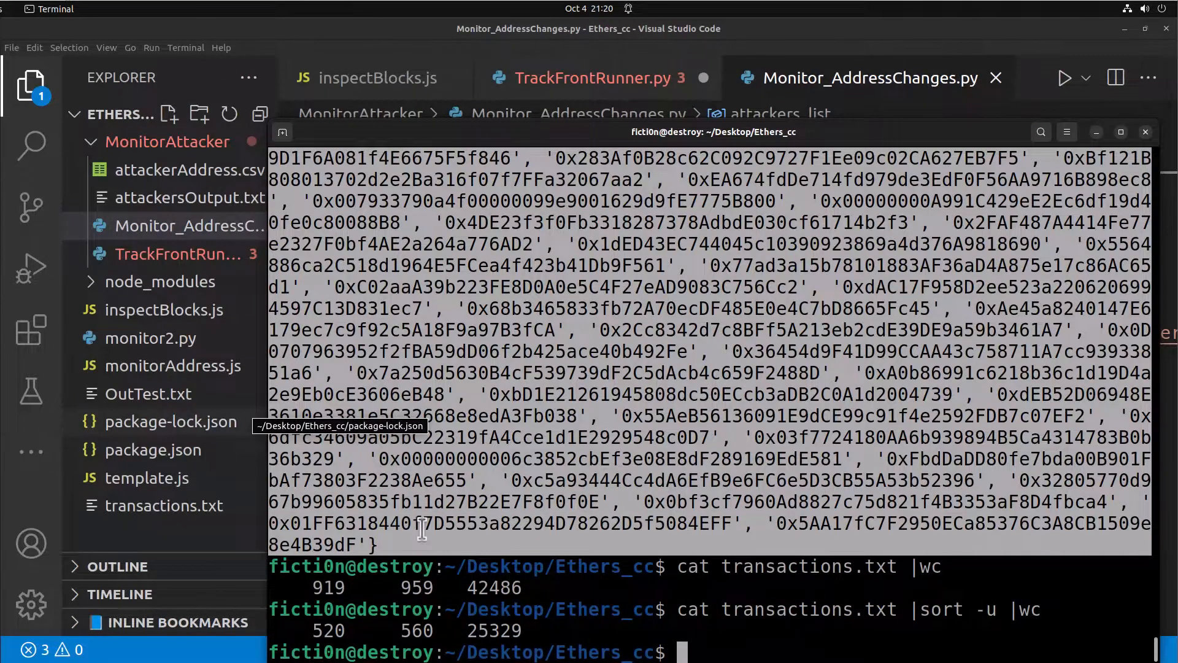